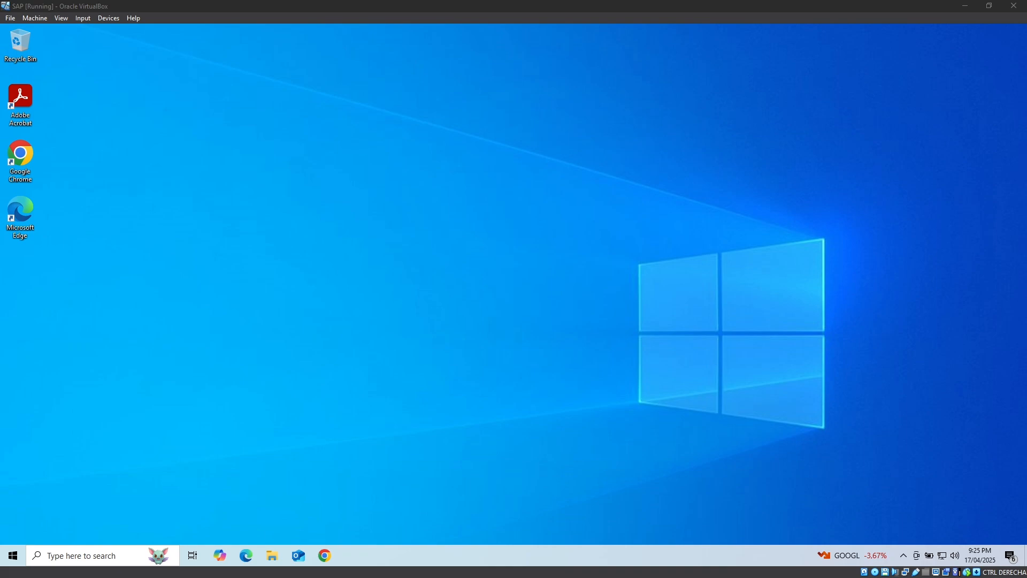
pyautogui.moveTo(323, 470)
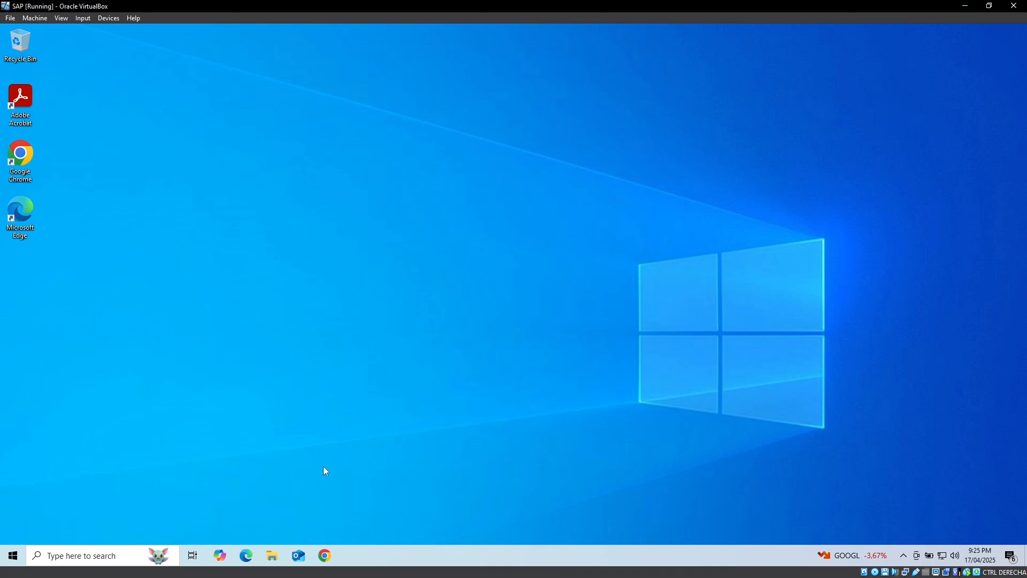
pyautogui.click(271, 555)
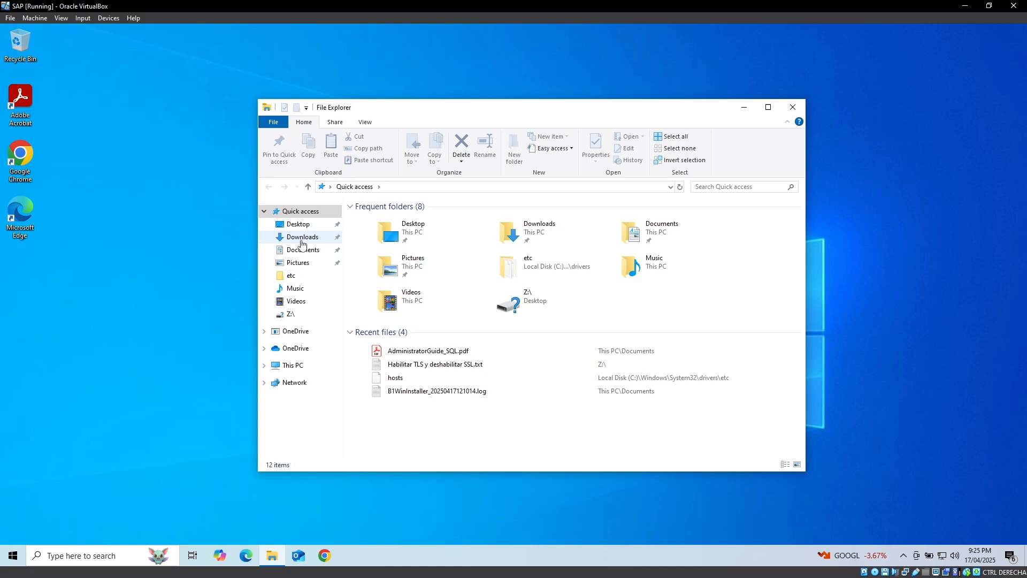
pyautogui.click(302, 236)
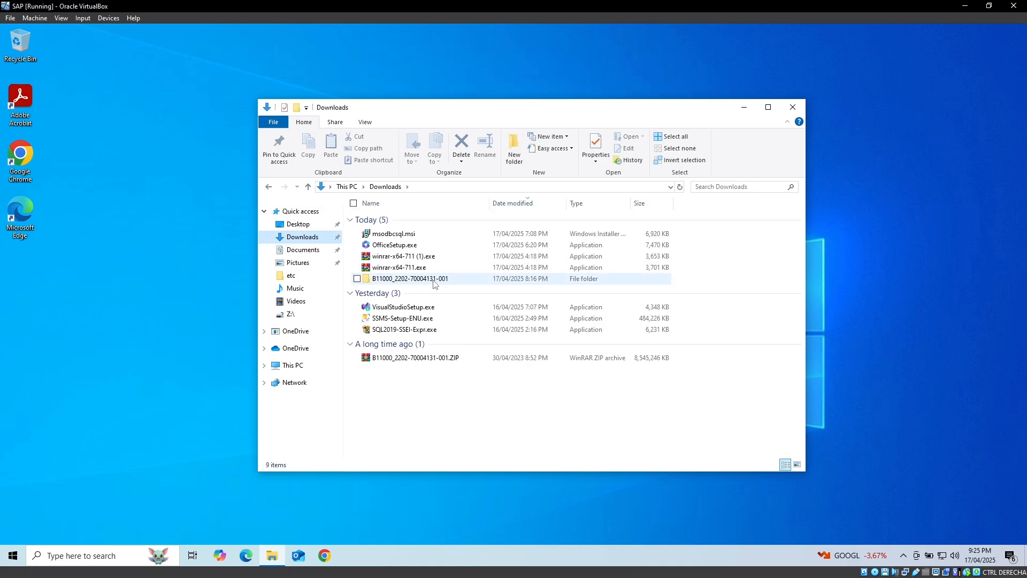
pyautogui.doubleClick(410, 278)
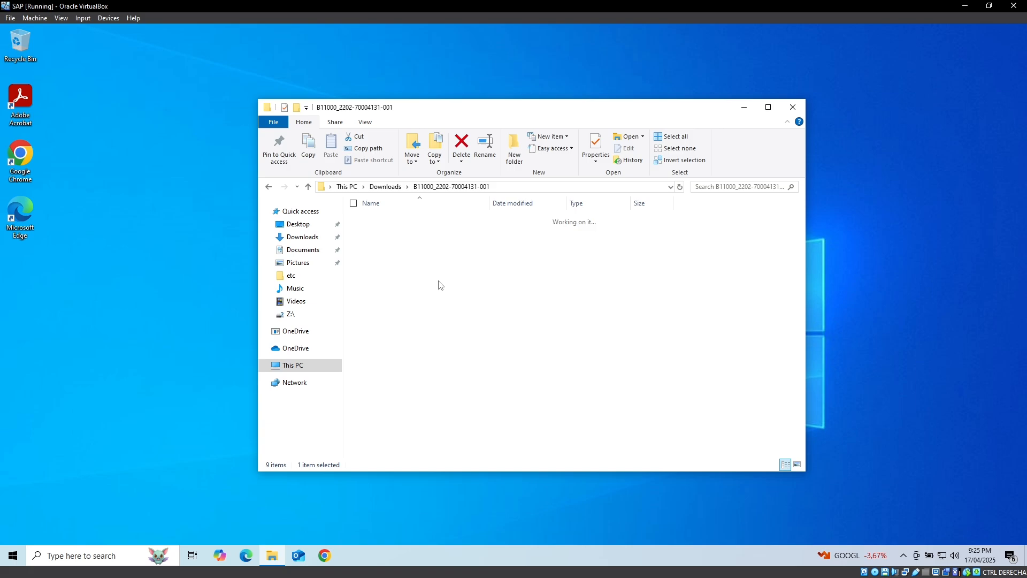
pyautogui.moveTo(386, 330)
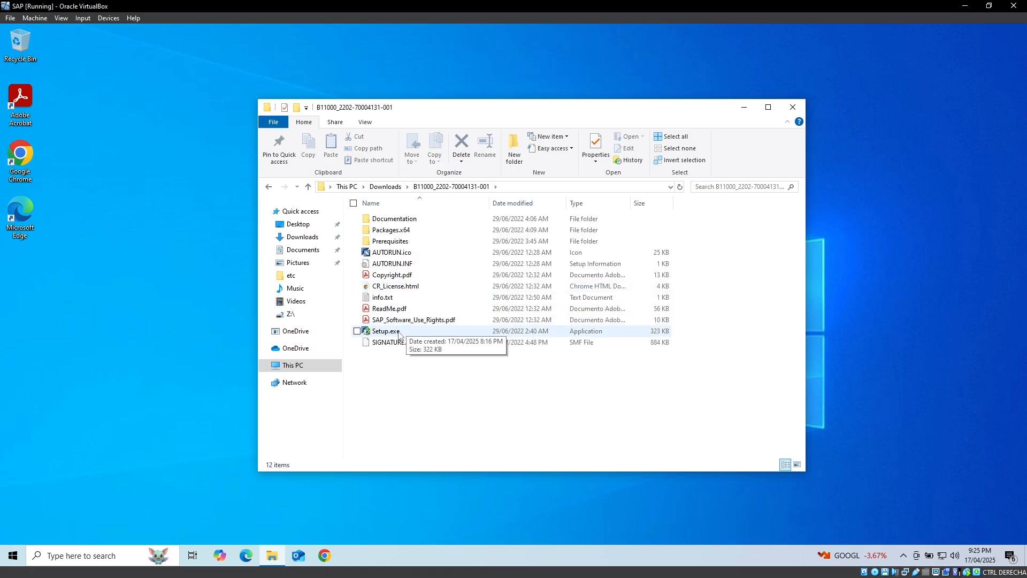
pyautogui.rightClick(386, 330)
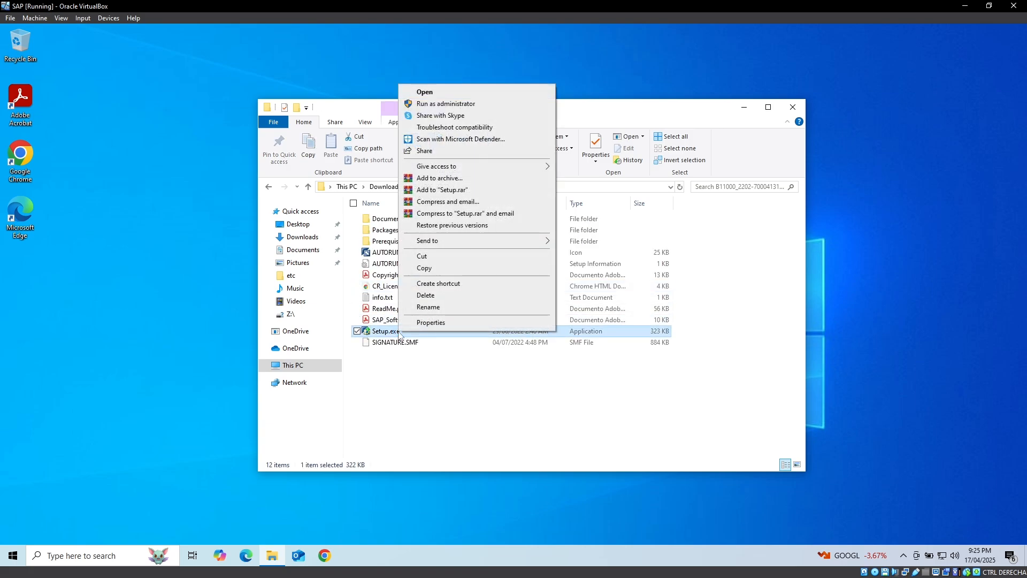
pyautogui.moveTo(445, 103)
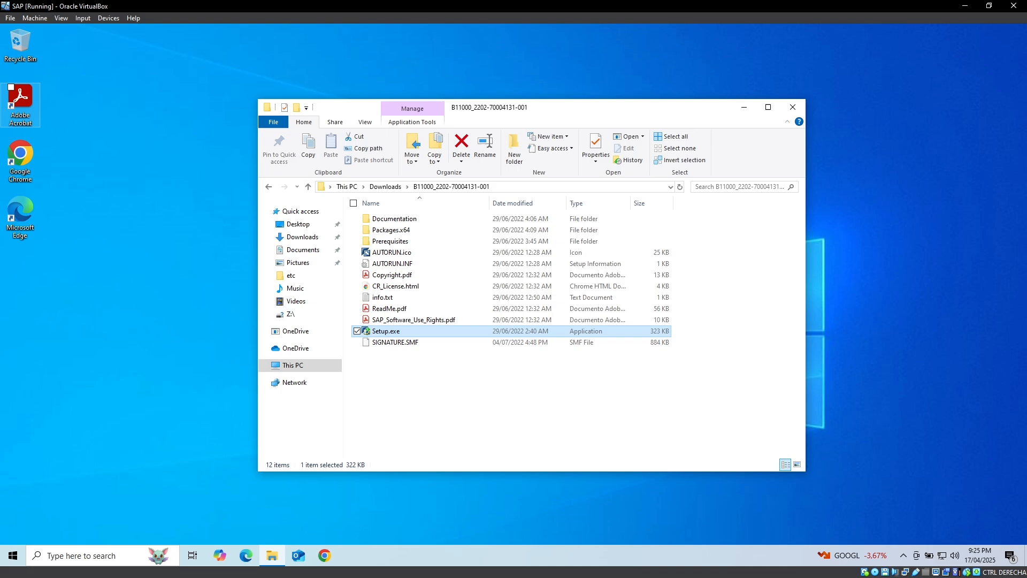
# Launch Setup.exe in English and choose Perform Setup, reaching the new-configuration step.
pyautogui.doubleClick(386, 330)
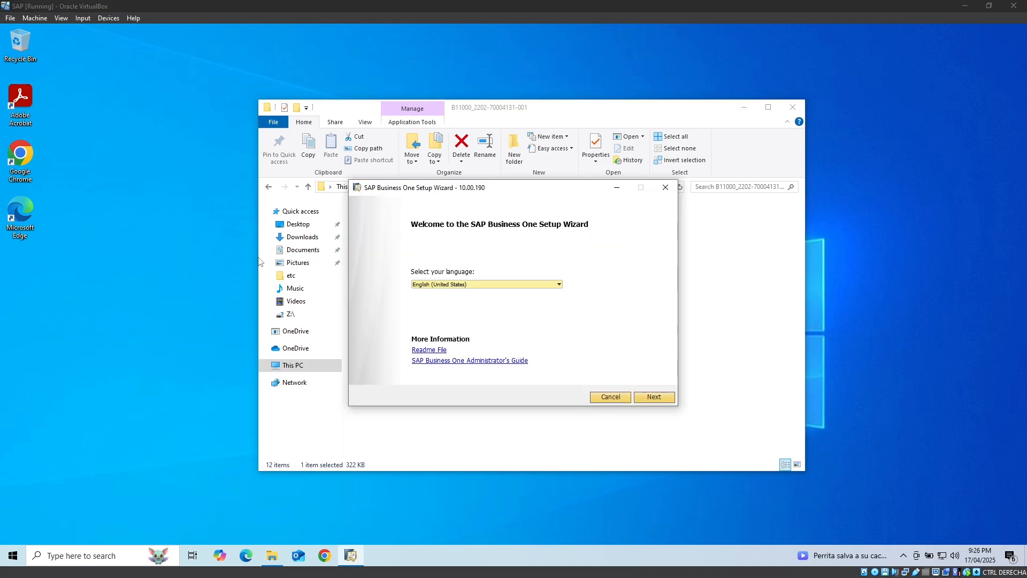
pyautogui.click(556, 284)
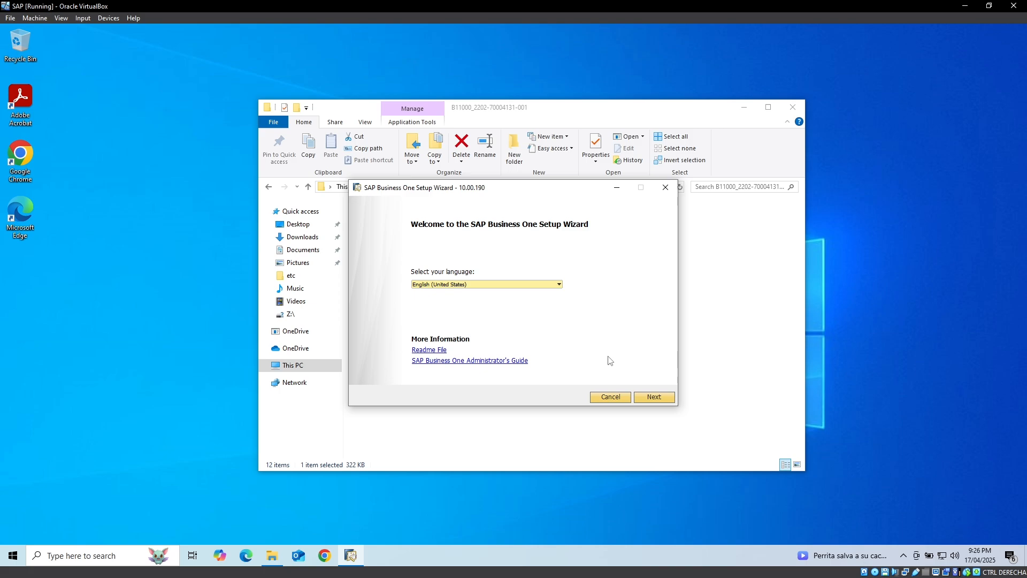
pyautogui.click(652, 396)
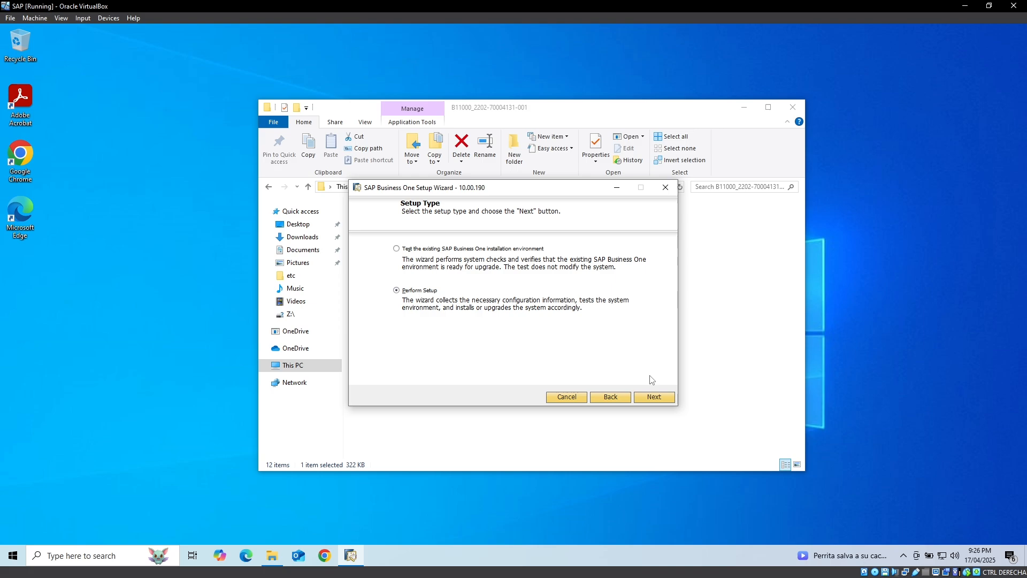
pyautogui.click(653, 396)
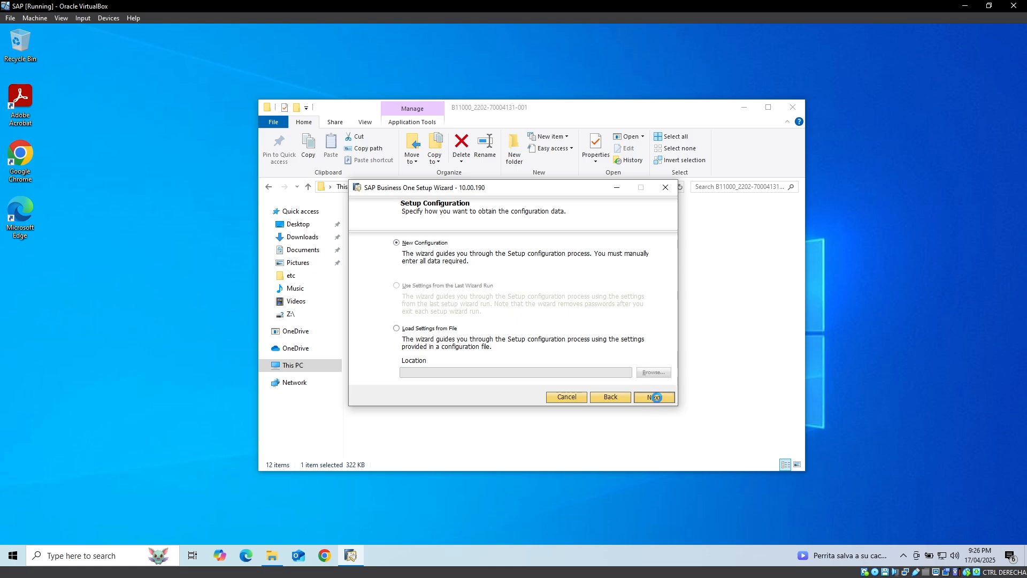
# Connect to the remote system landscape directory at 192.168.0.23 and enter its protection password.
pyautogui.click(653, 397)
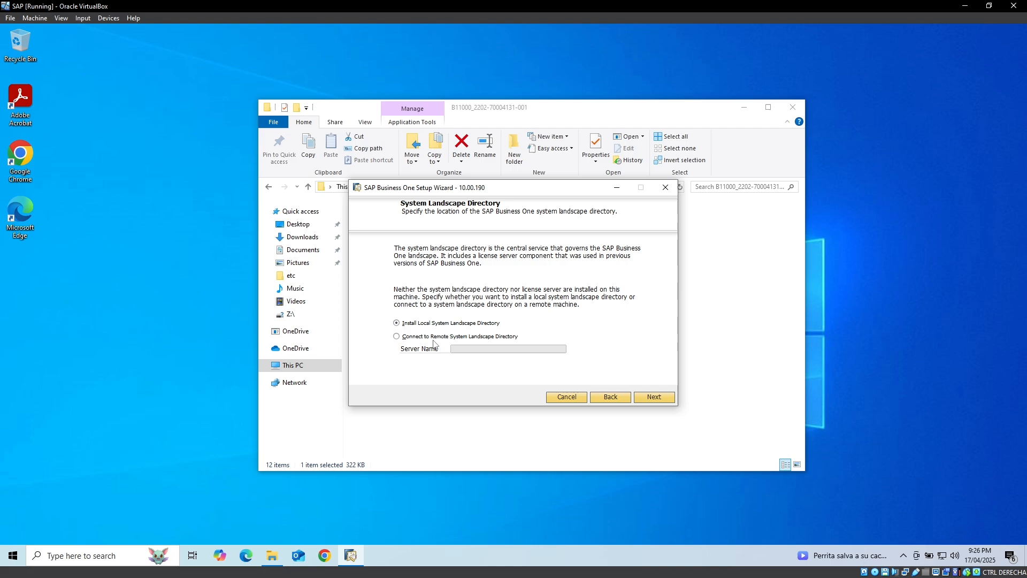
pyautogui.click(396, 336)
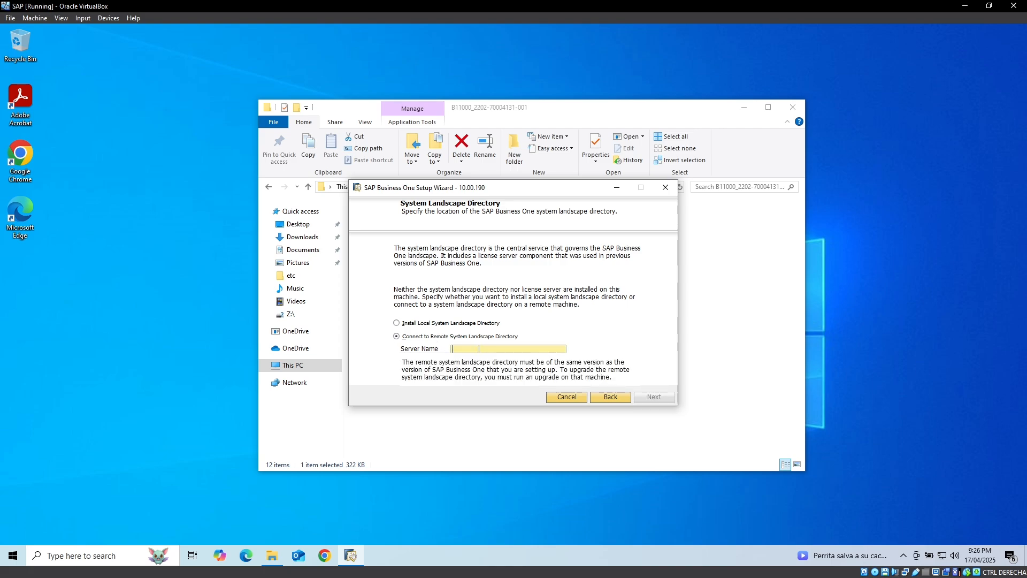
pyautogui.write('1')
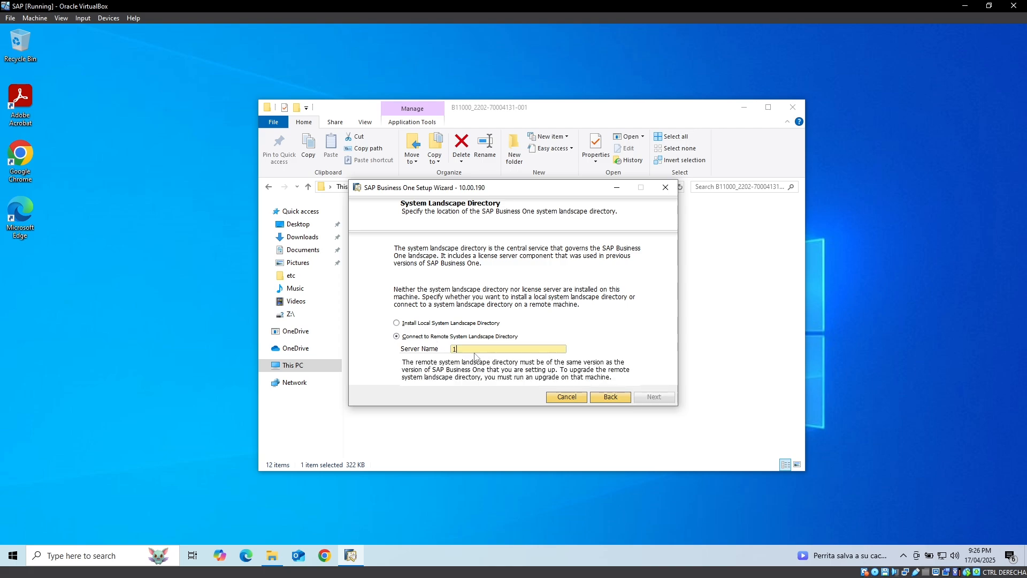
pyautogui.write('92.168.0.')
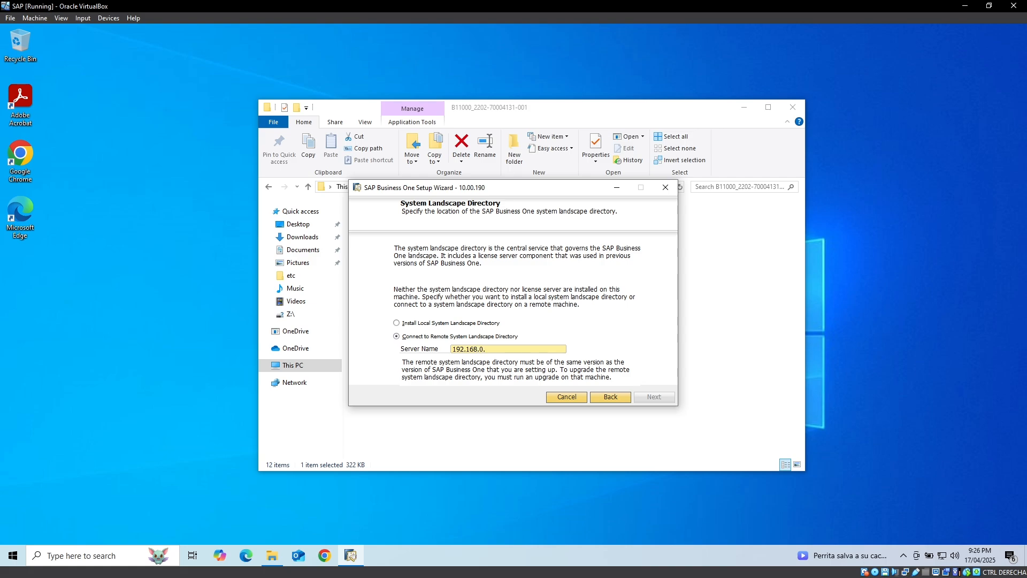
pyautogui.write('23')
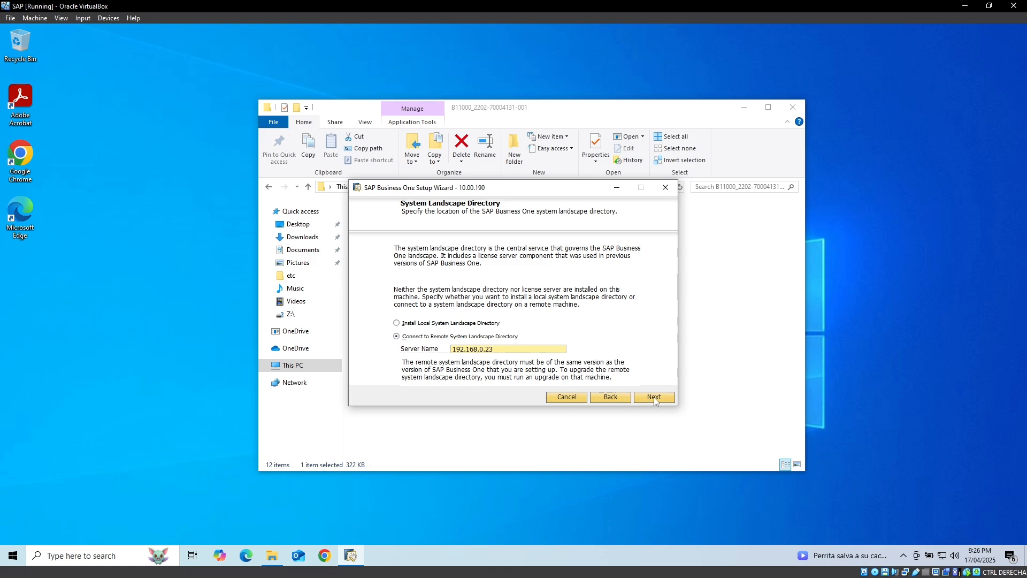
pyautogui.click(653, 396)
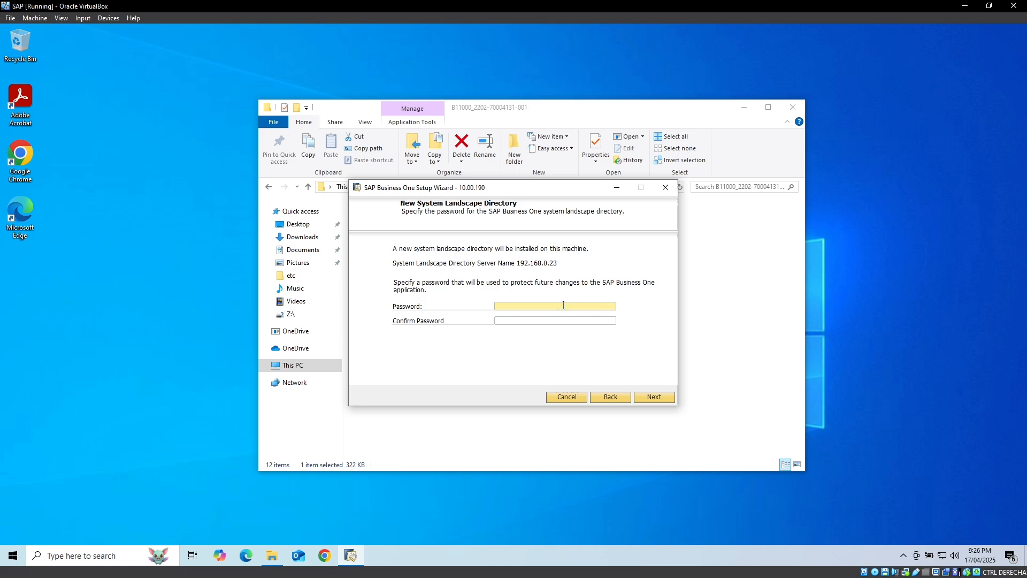
pyautogui.write('•')
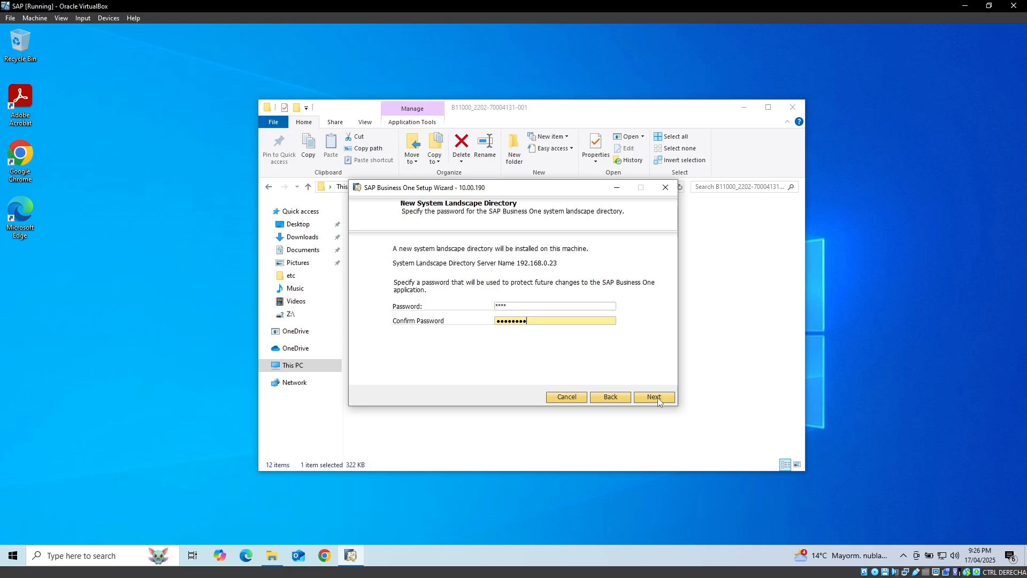
# Set the database server type to MSSQL_2019 and bring up SQL Server Management Studio.
pyautogui.click(653, 396)
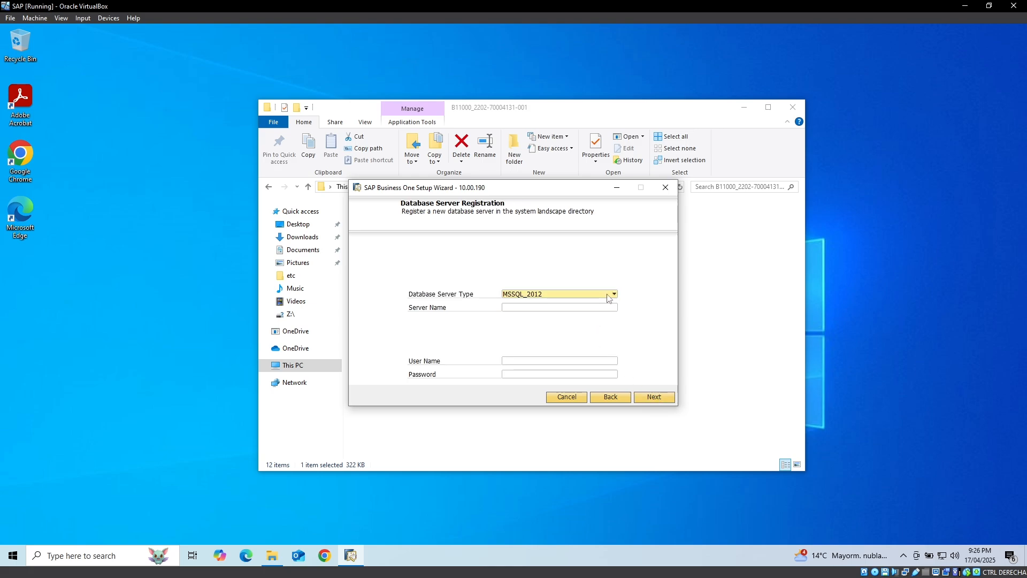
pyautogui.click(612, 293)
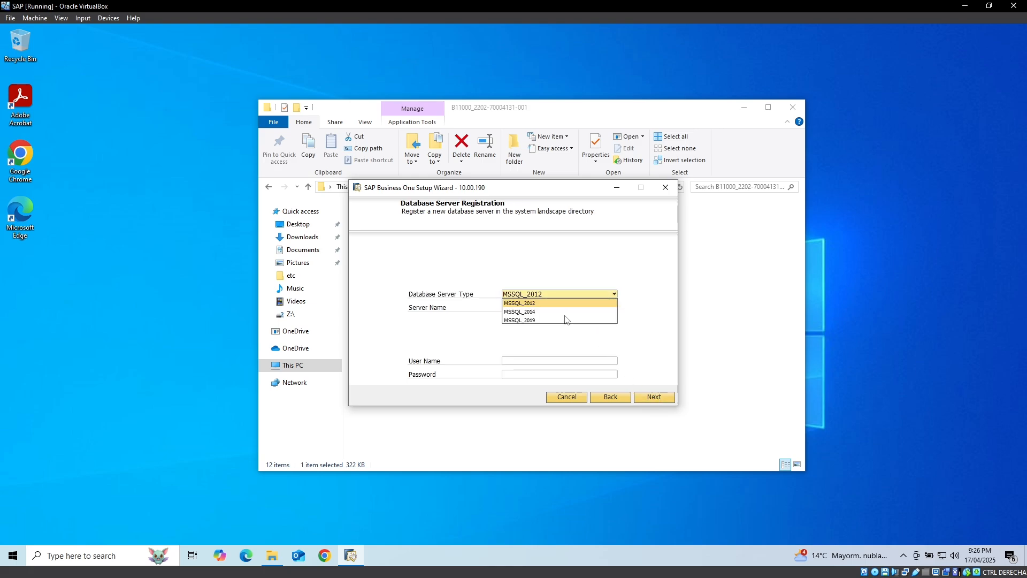
pyautogui.moveTo(541, 320)
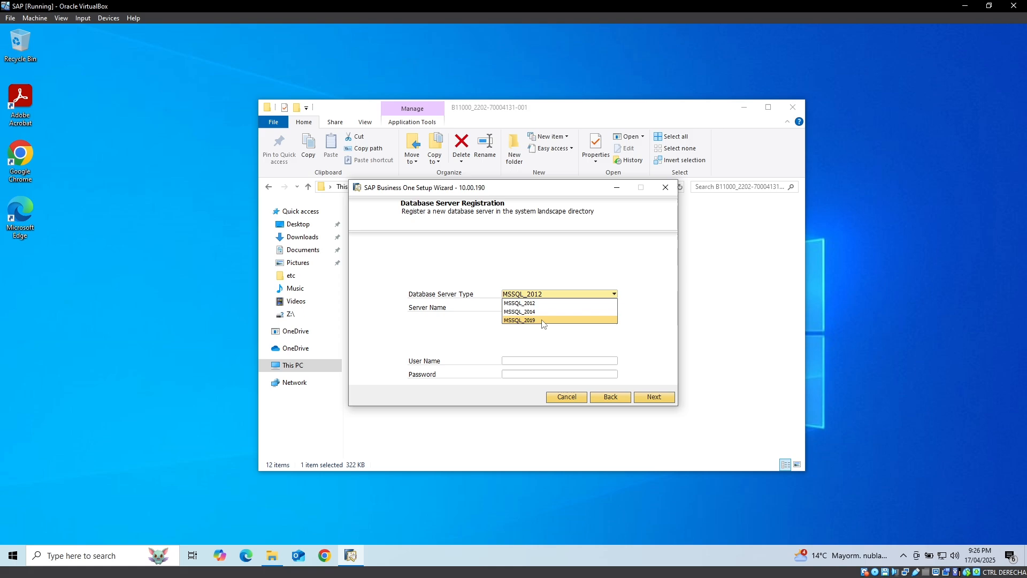
pyautogui.click(520, 320)
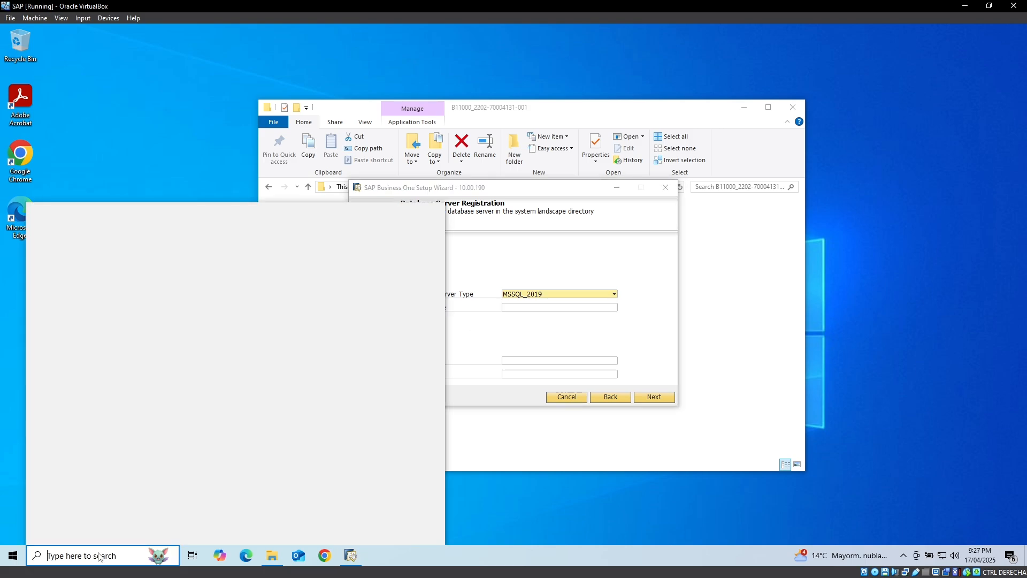
pyautogui.write('manage')
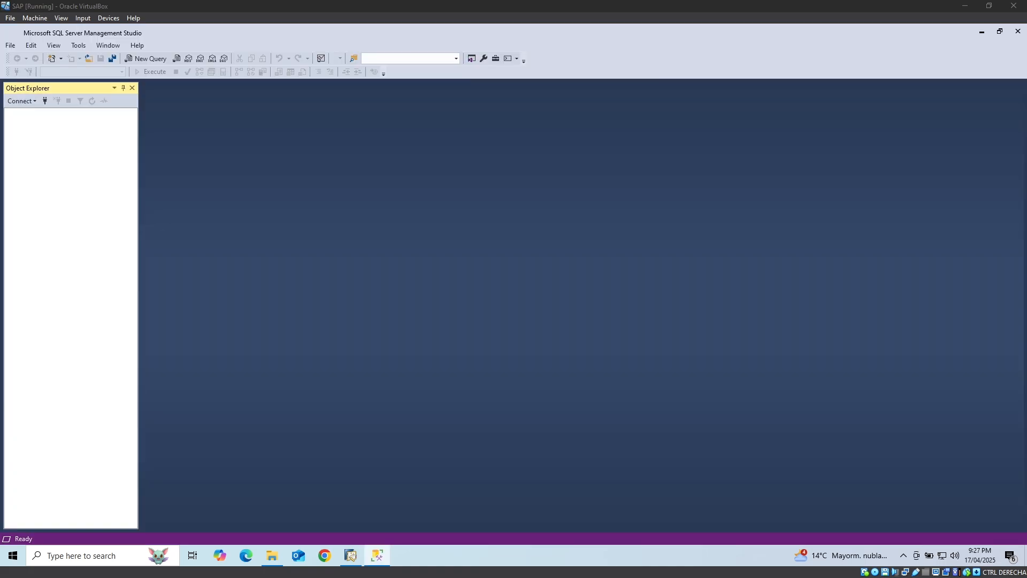
# Copy the server name SAP\SQLEXPRESS from the Connect to Server prompt.
pyautogui.click(20, 101)
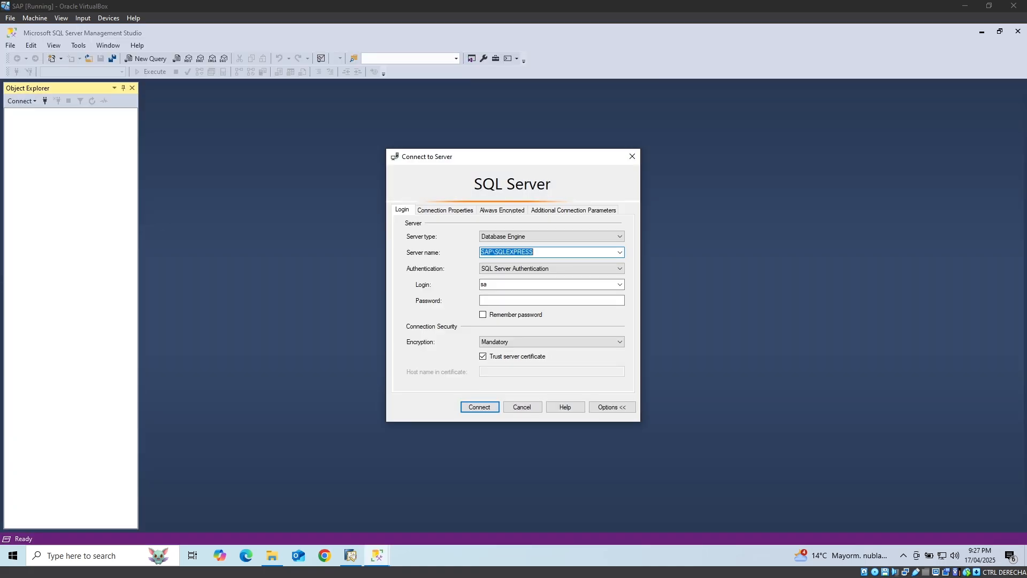
pyautogui.click(551, 252)
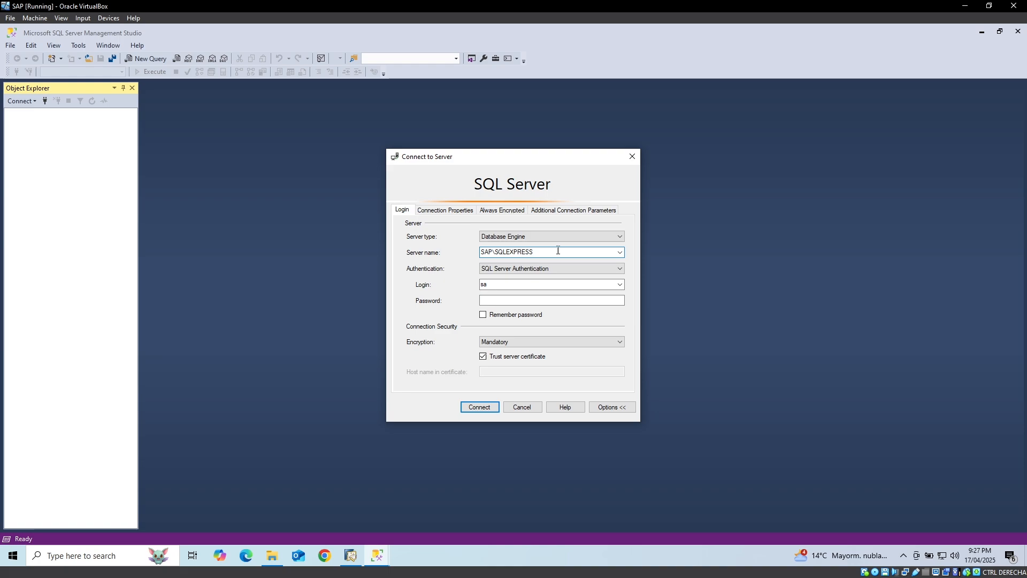
pyautogui.tripleClick(531, 251)
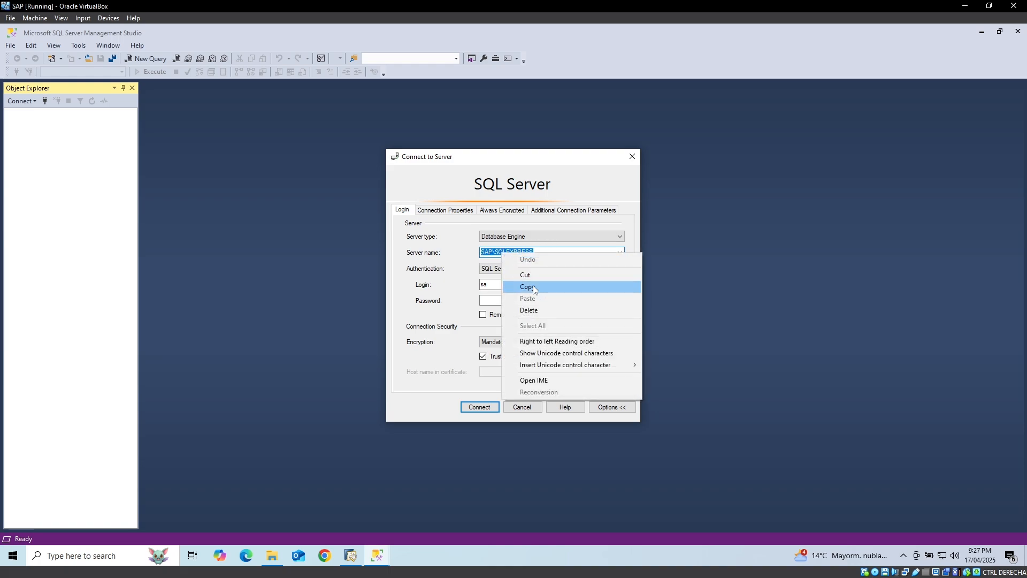
pyautogui.click(527, 287)
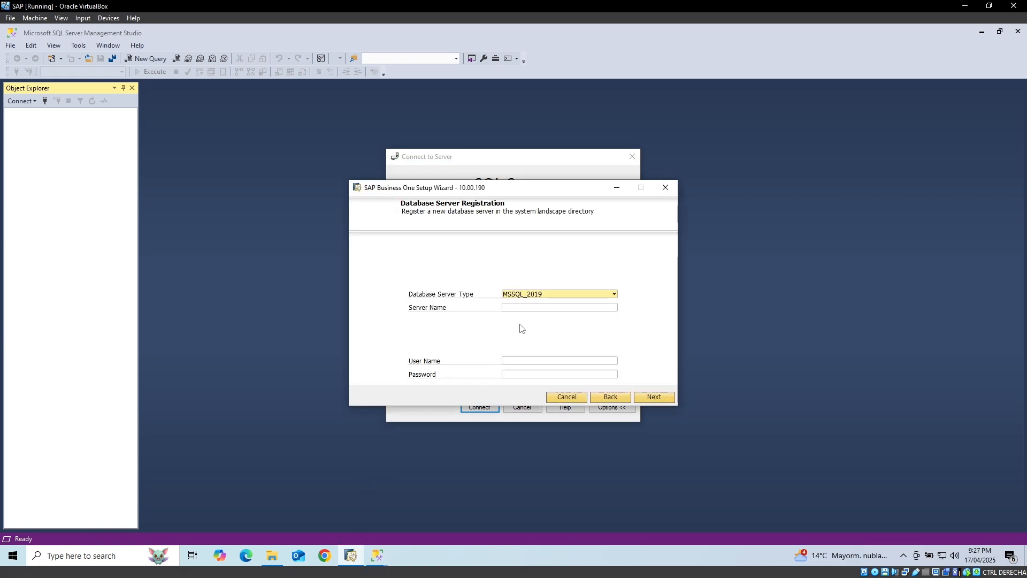
# Register database server SAP\SQLEXPRESS with user sa and its password, reaching component selection.
pyautogui.click(558, 307)
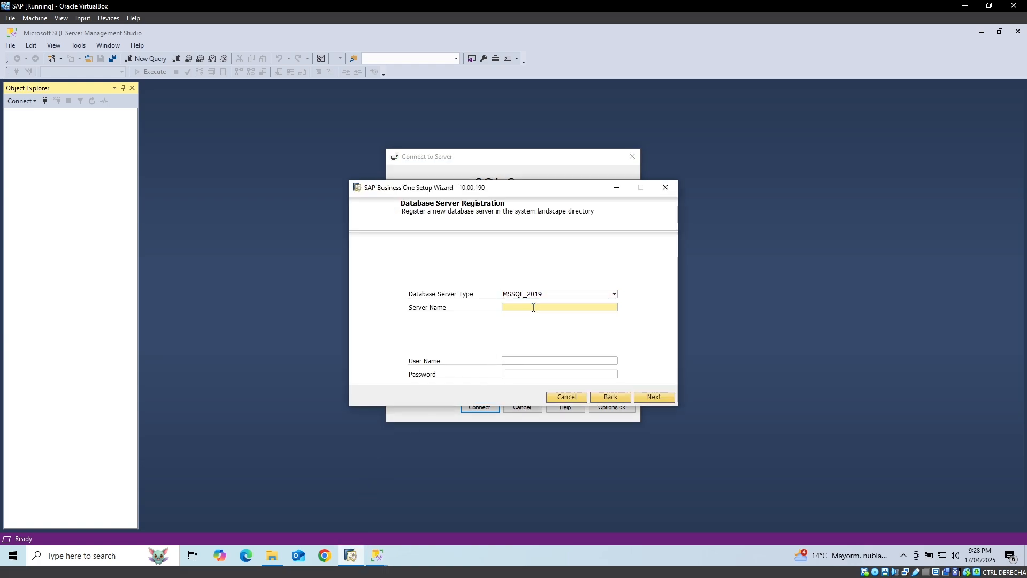
pyautogui.write('SAP\\SQLEXPRESS')
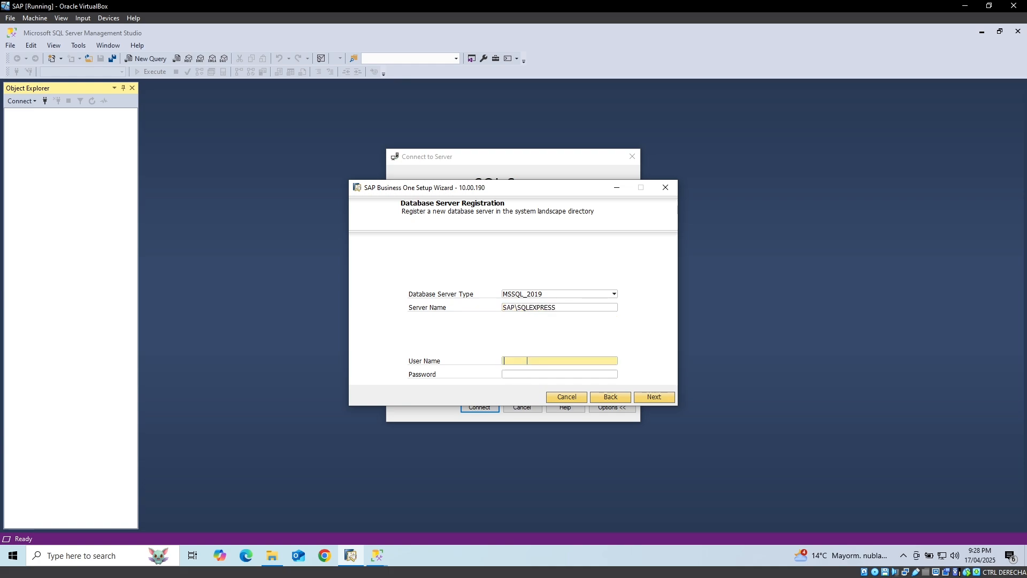
pyautogui.write('sa')
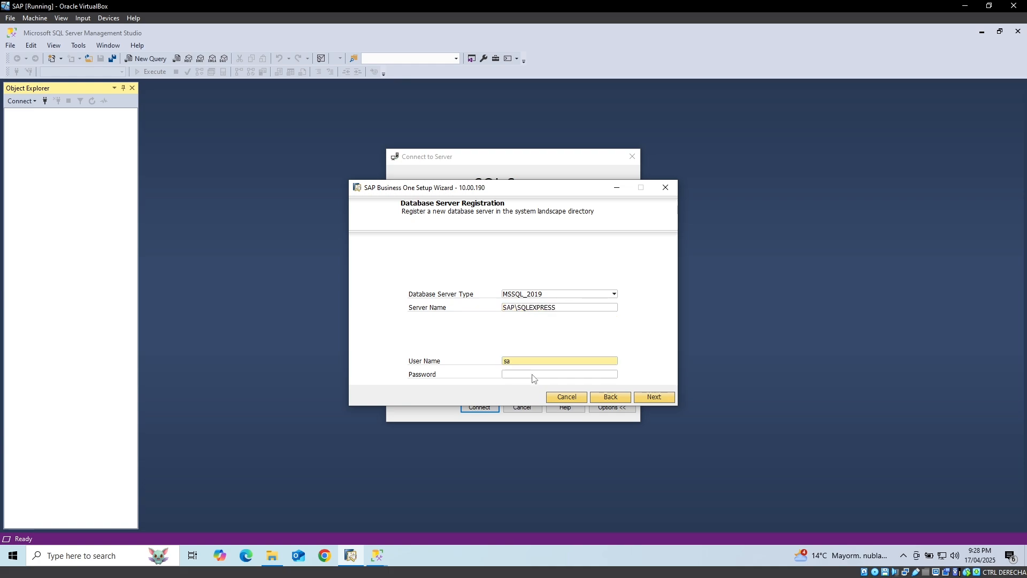
pyautogui.click(559, 375)
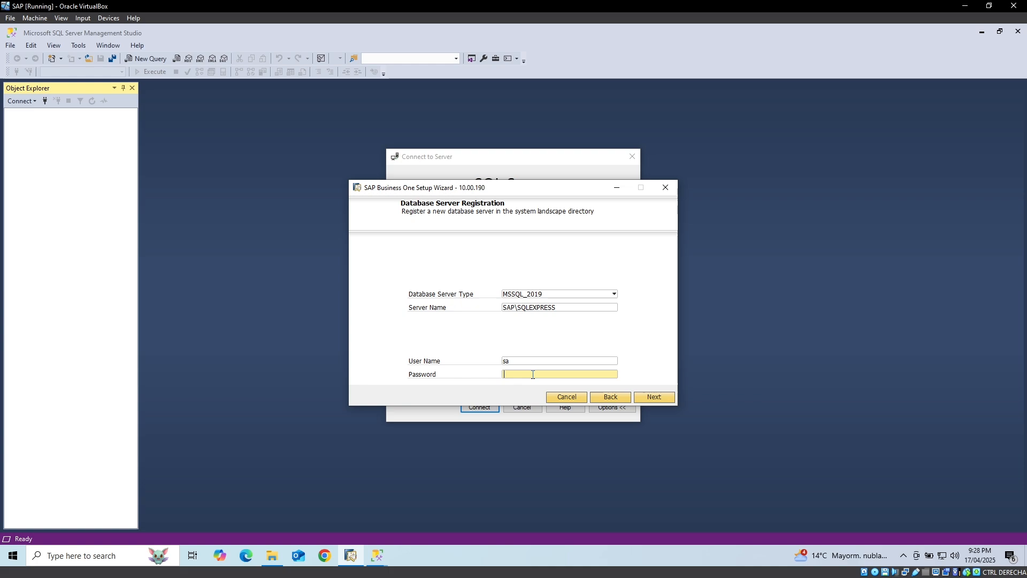
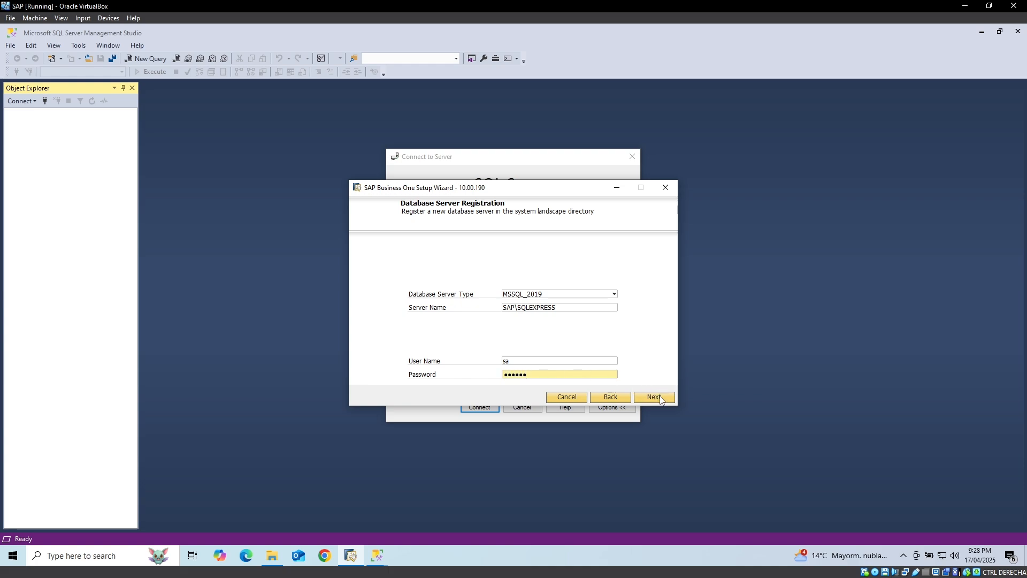
pyautogui.click(653, 396)
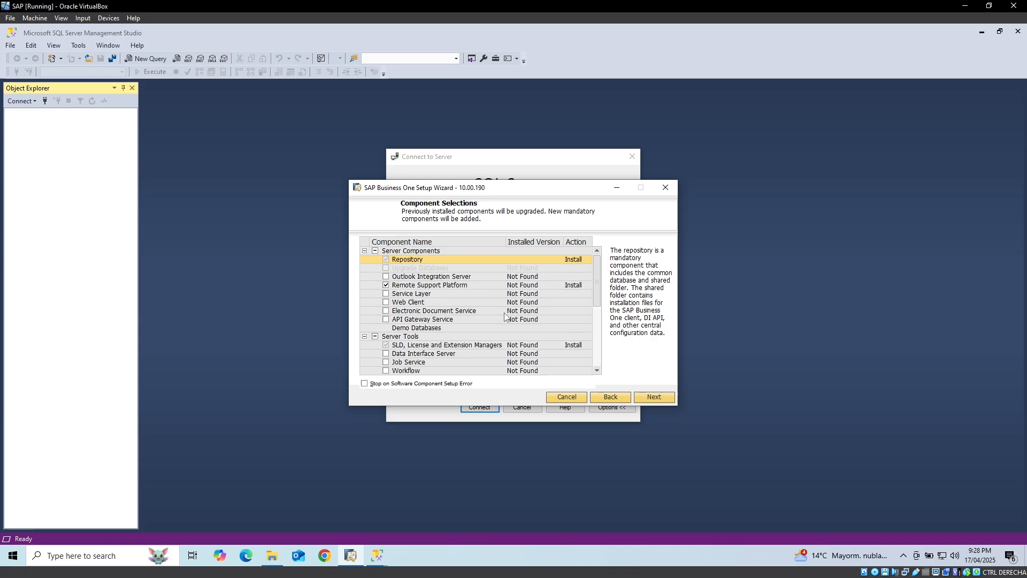
# Exclude Remote Support Platform and include Service Layer among the server components.
pyautogui.click(429, 285)
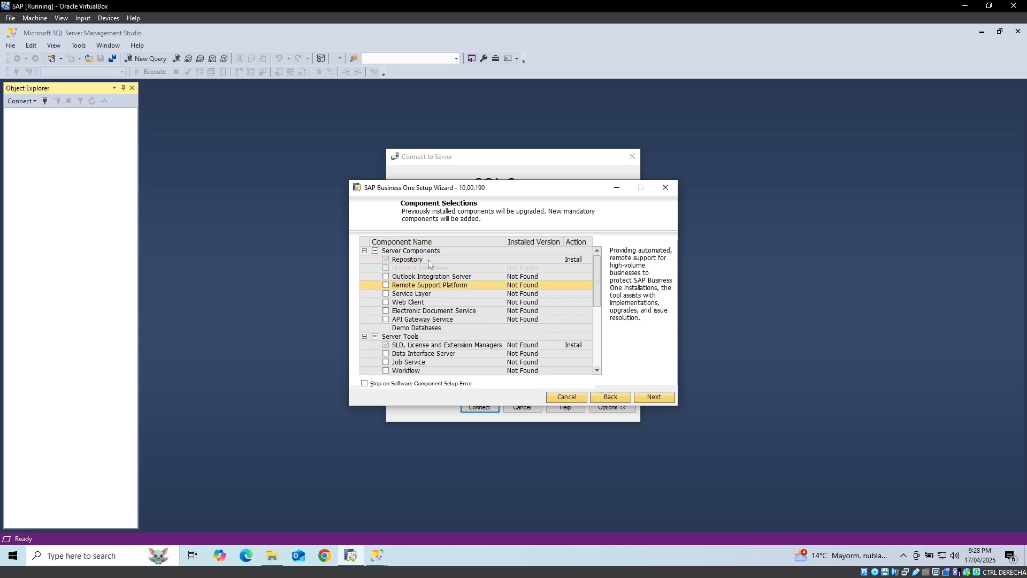
pyautogui.click(407, 259)
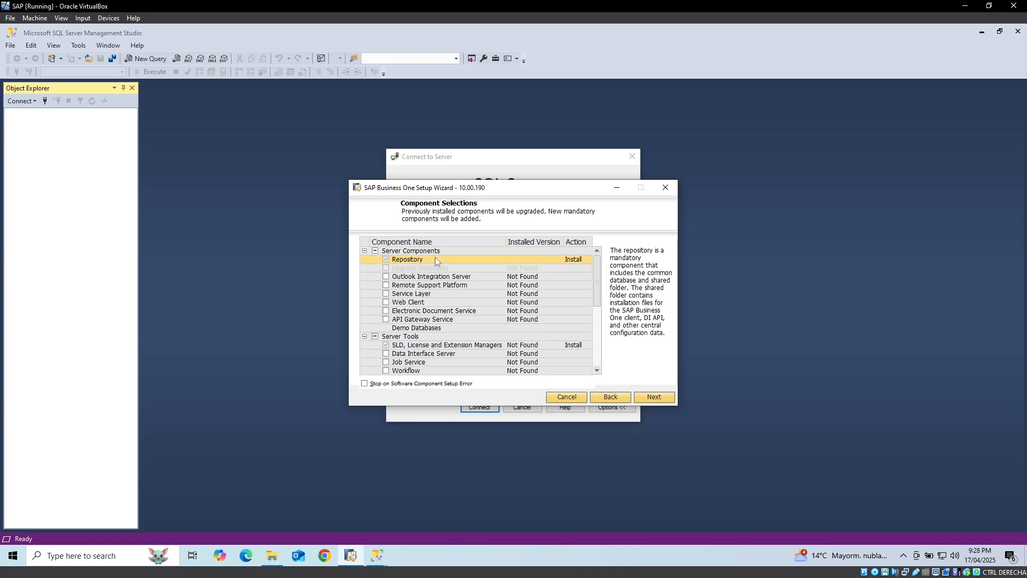
pyautogui.moveTo(434, 301)
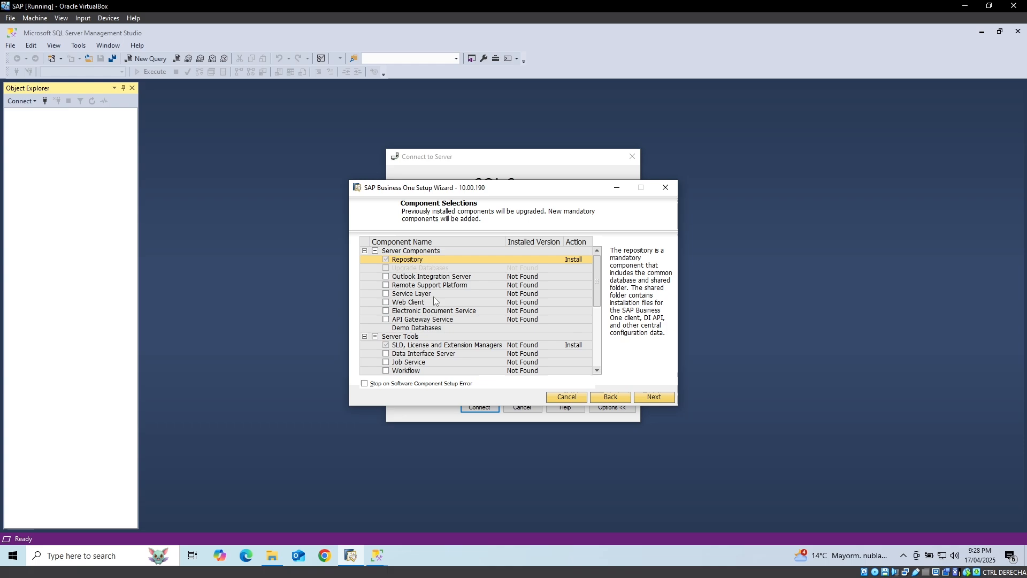
pyautogui.click(386, 294)
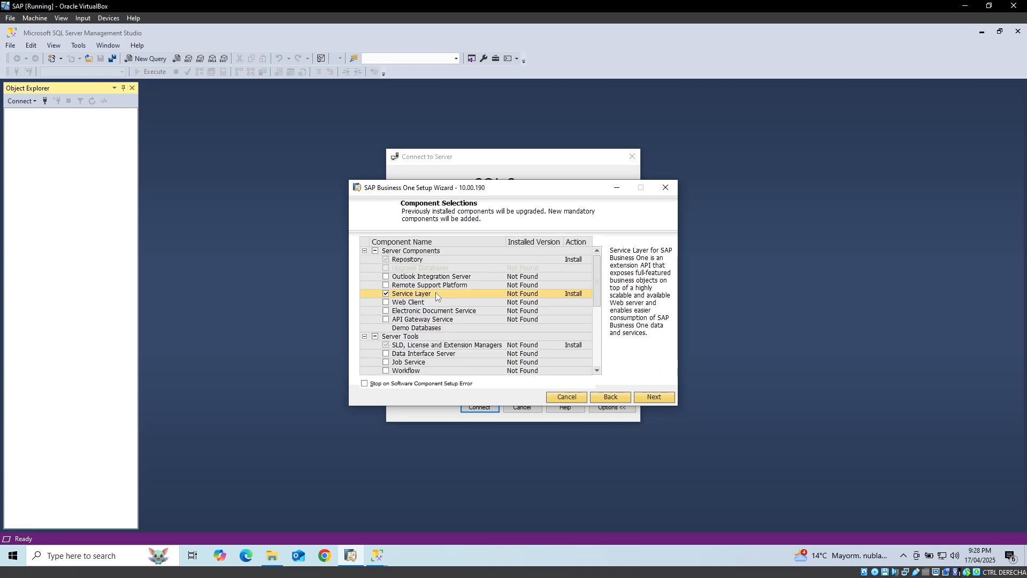
pyautogui.moveTo(441, 299)
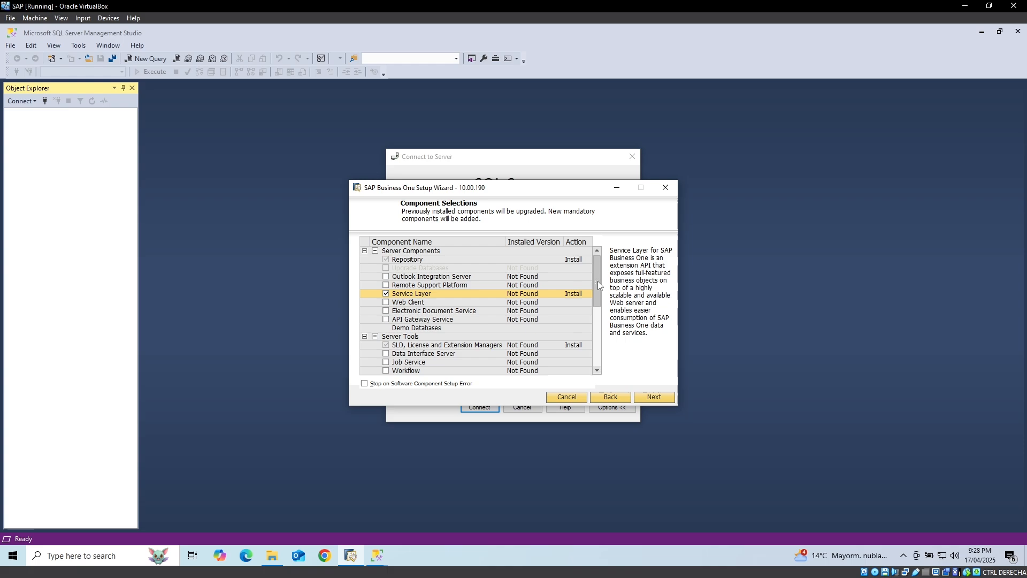
pyautogui.scroll(-3)
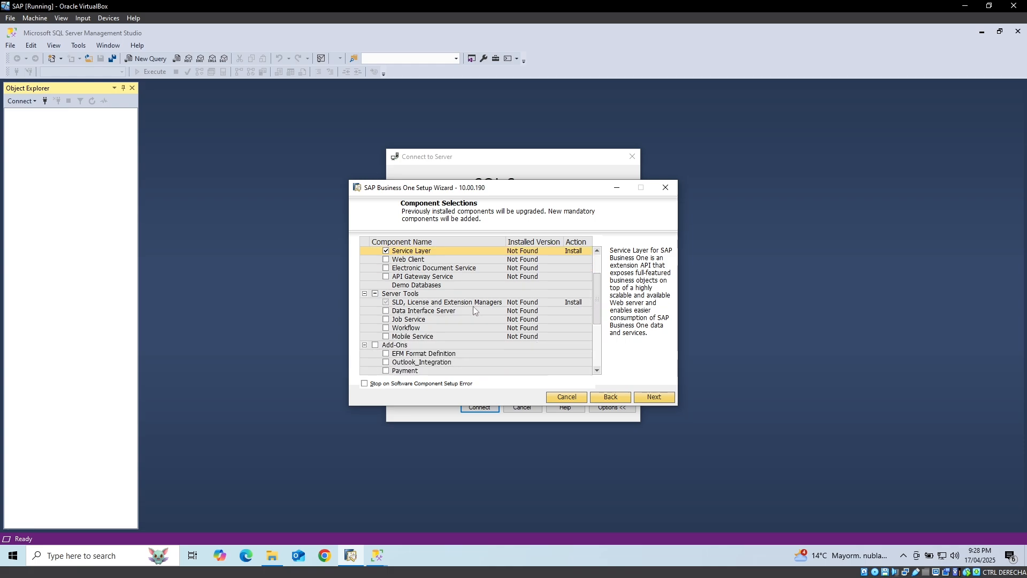
pyautogui.click(448, 301)
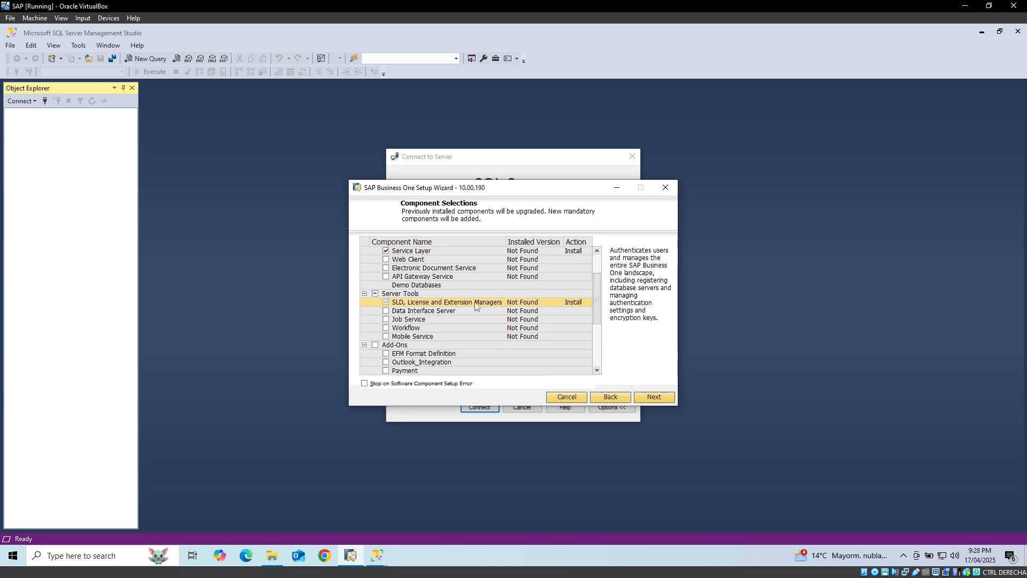
pyautogui.moveTo(598, 291)
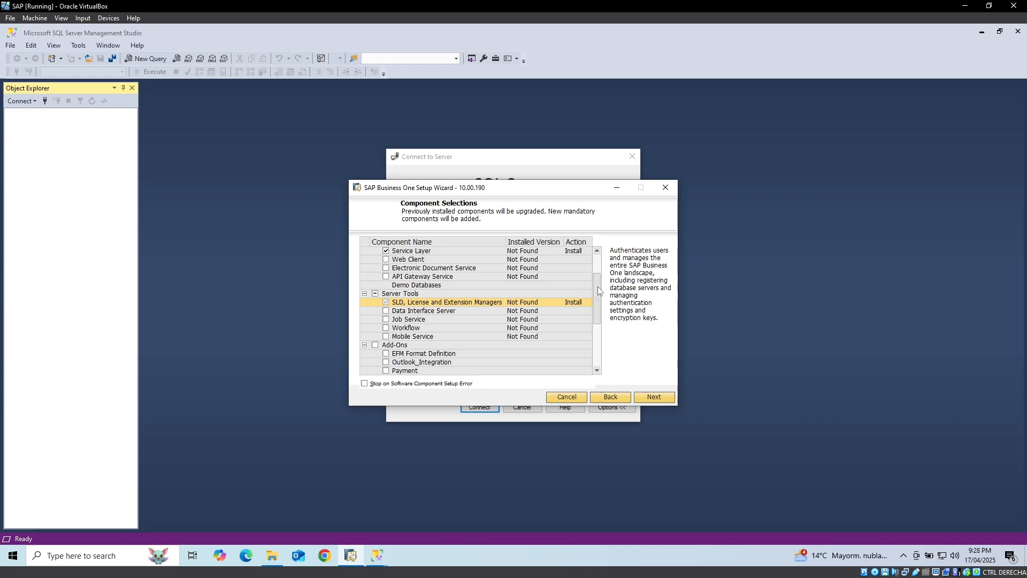
# Mark the SAP Business One Client and the Software Development Kit (SDK) for installation.
pyautogui.scroll(-3)
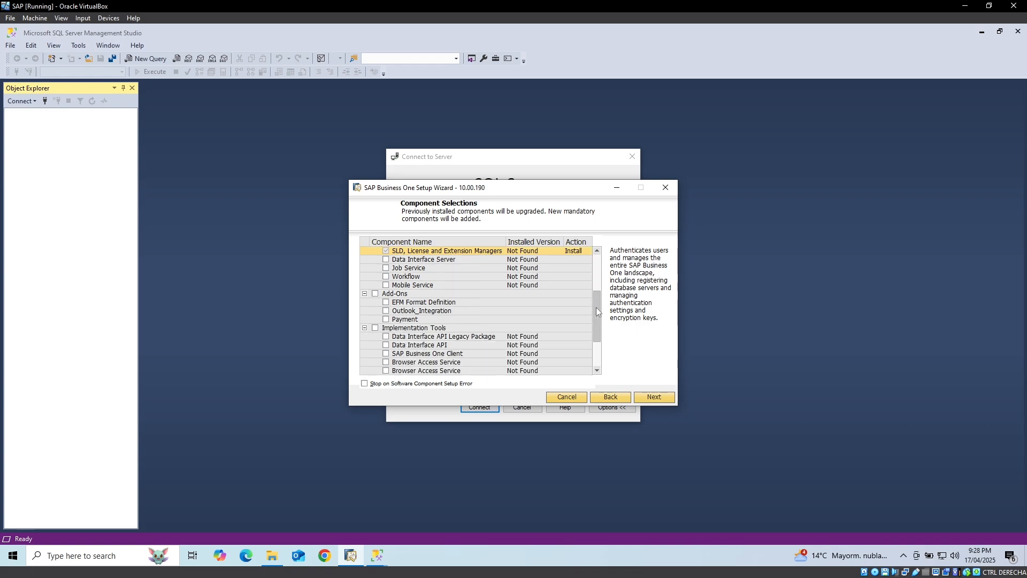
pyautogui.scroll(-3)
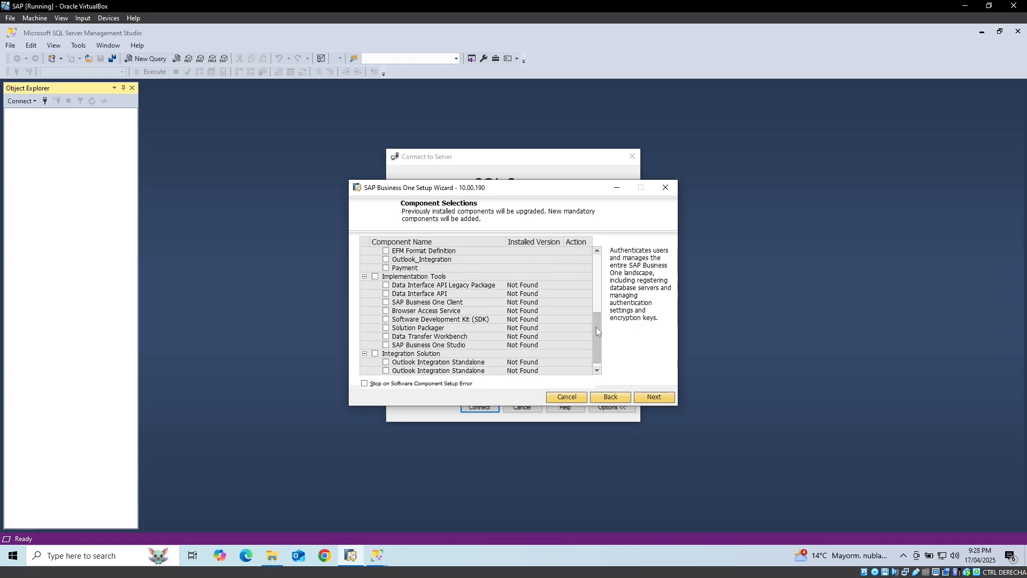
pyautogui.click(387, 302)
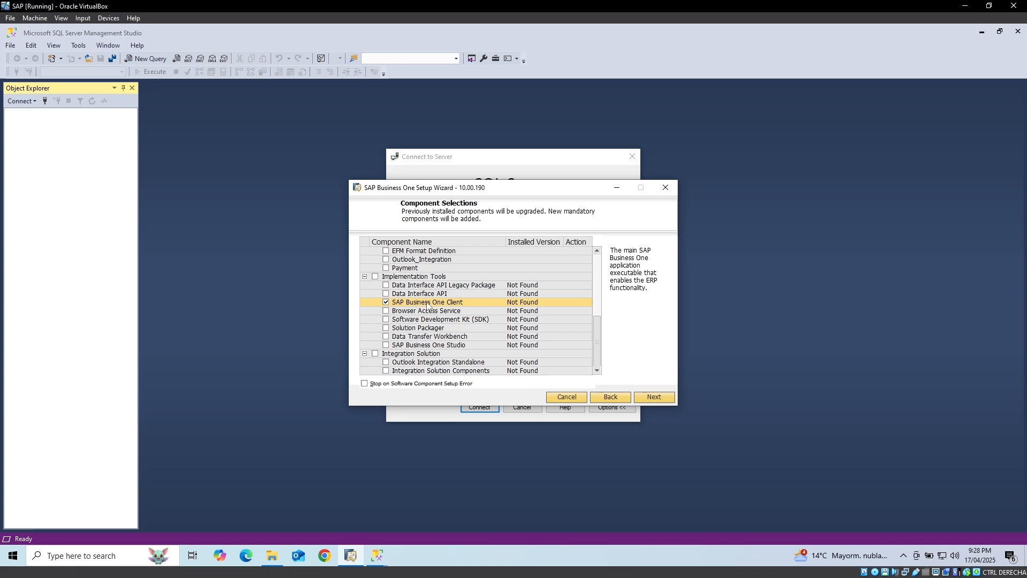
pyautogui.click(385, 302)
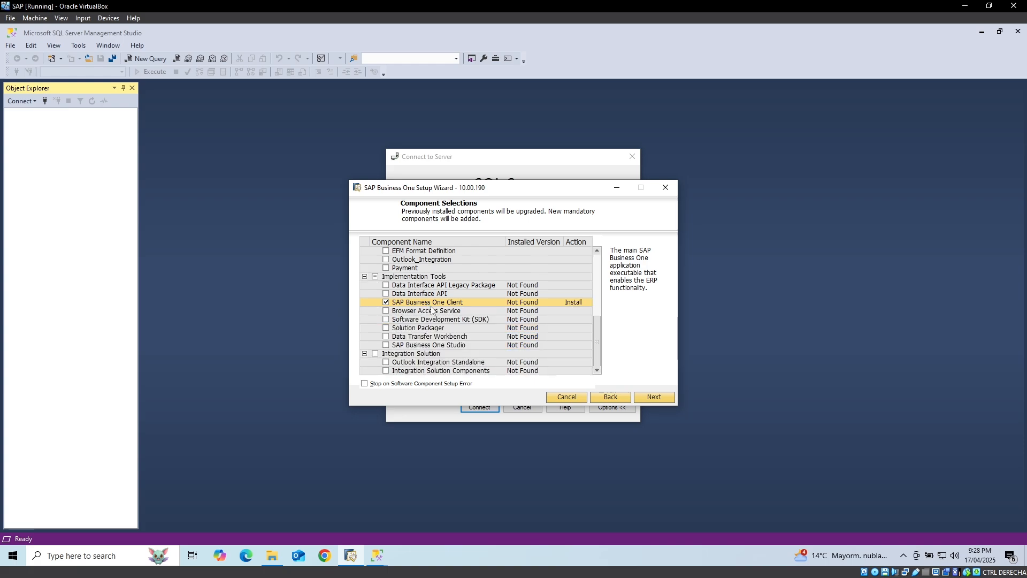
pyautogui.moveTo(439, 326)
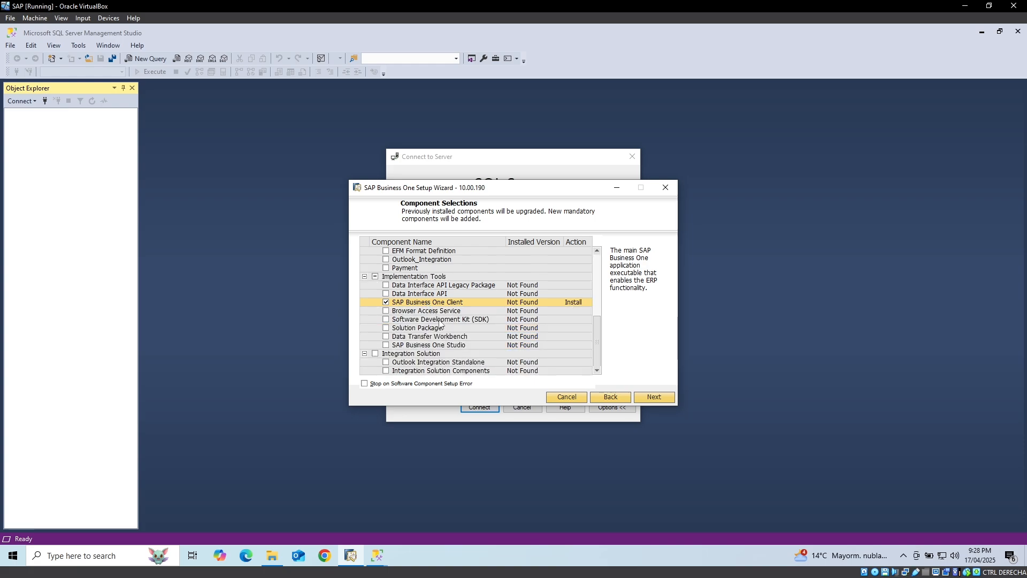
pyautogui.click(387, 318)
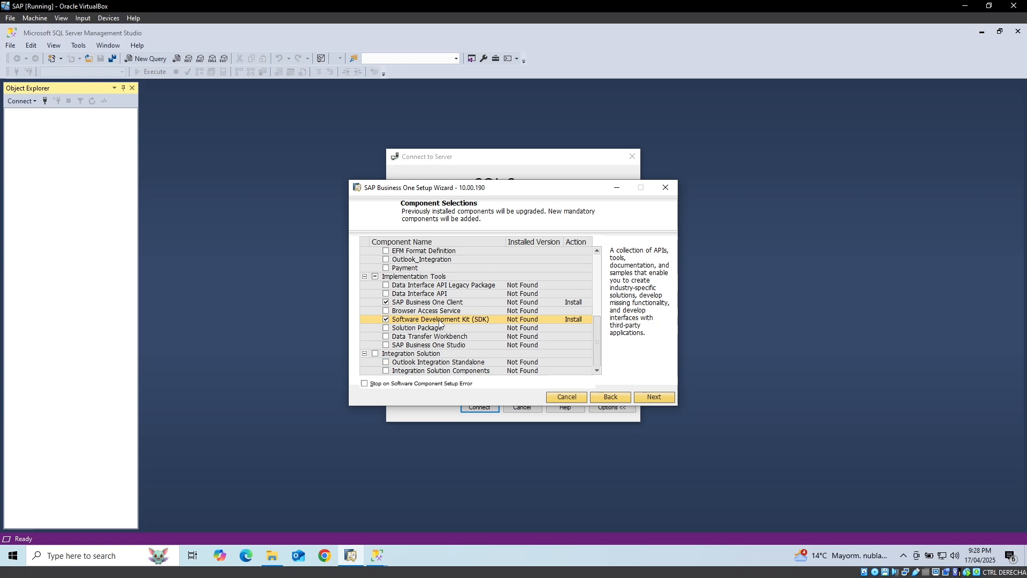
pyautogui.moveTo(509, 336)
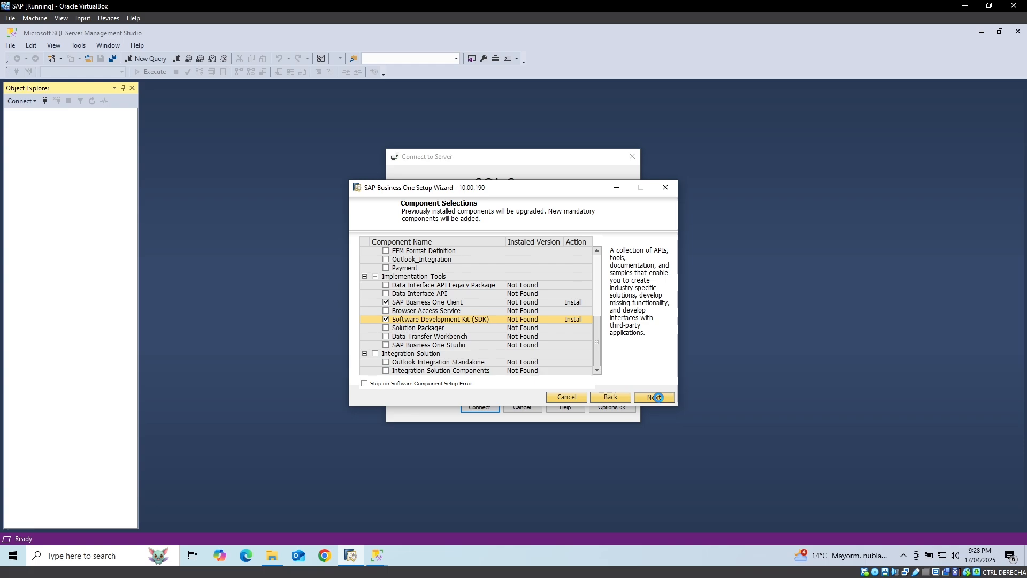
# Keep the self-signed certificate and reach Service Layer load balancer settings on port 50000, member 127.0.0.1.
pyautogui.click(653, 397)
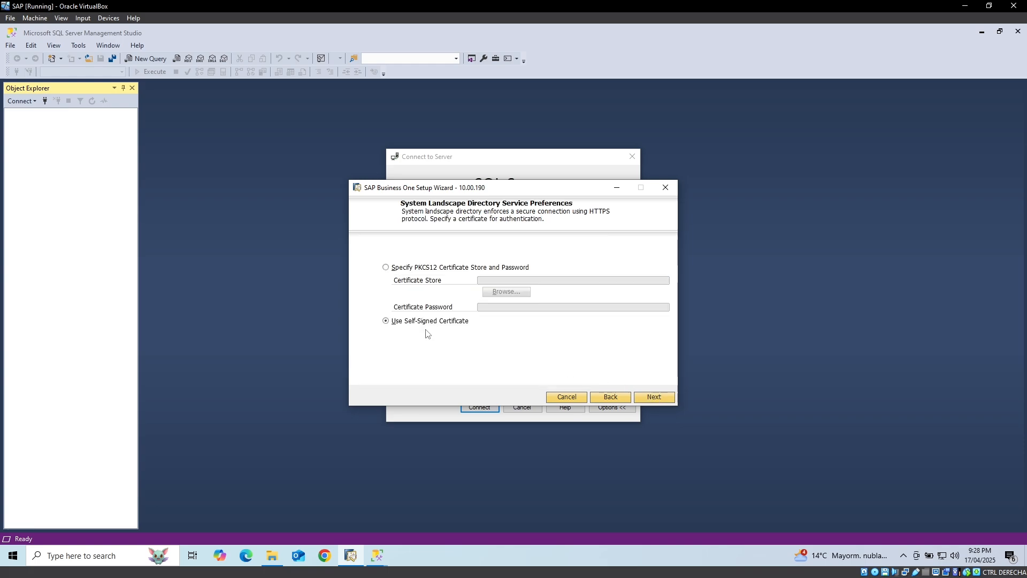
pyautogui.moveTo(422, 326)
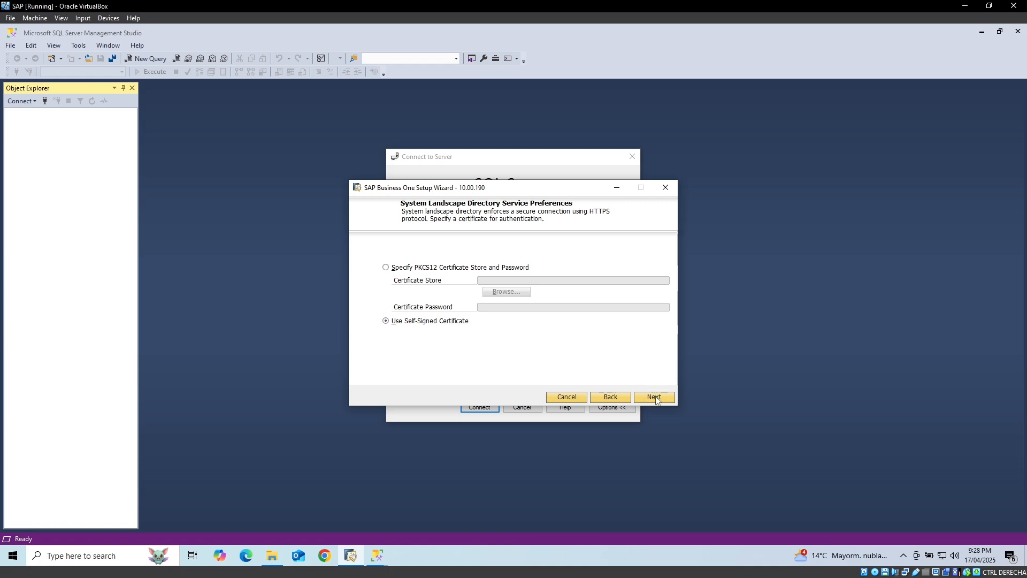
pyautogui.click(652, 396)
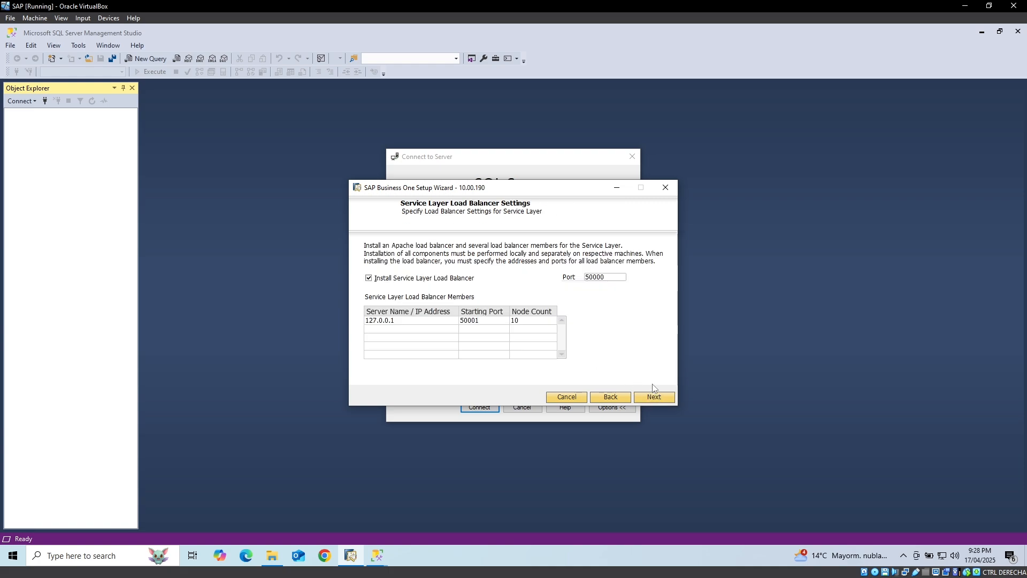
pyautogui.click(602, 276)
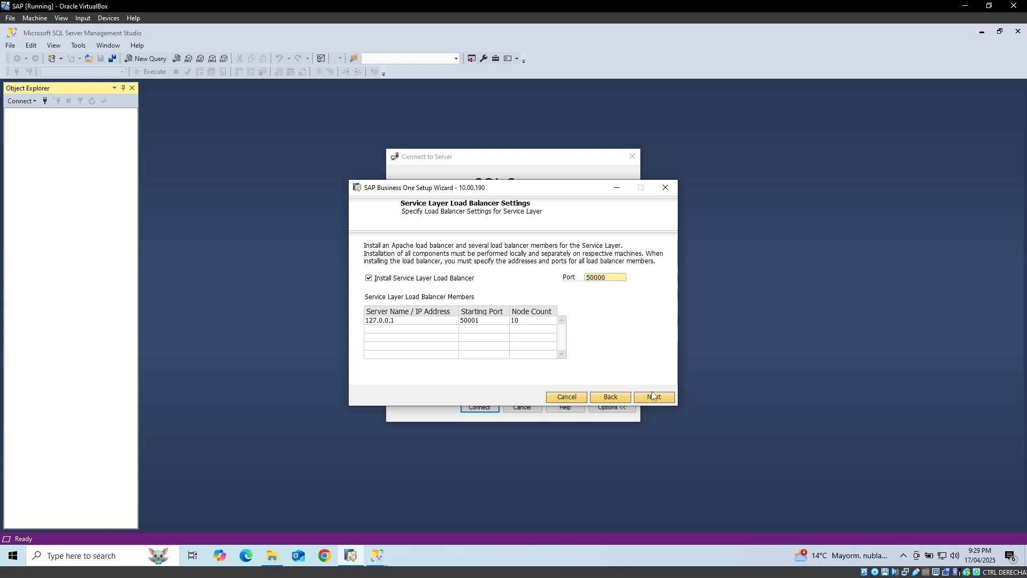
pyautogui.moveTo(656, 402)
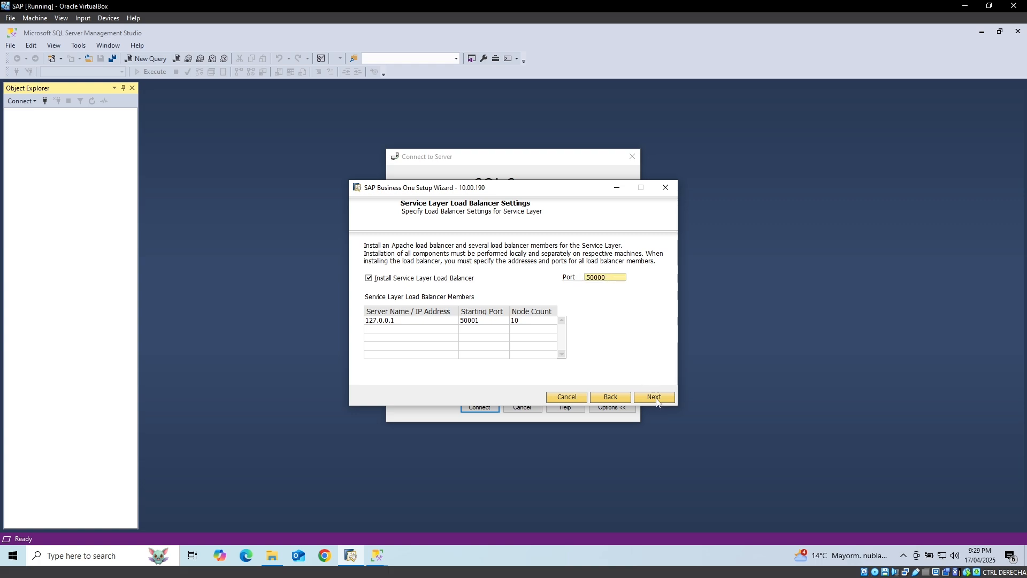
# Pass the settings review and acknowledge the shared-folder notice to reach the six-component setup summary.
pyautogui.click(653, 396)
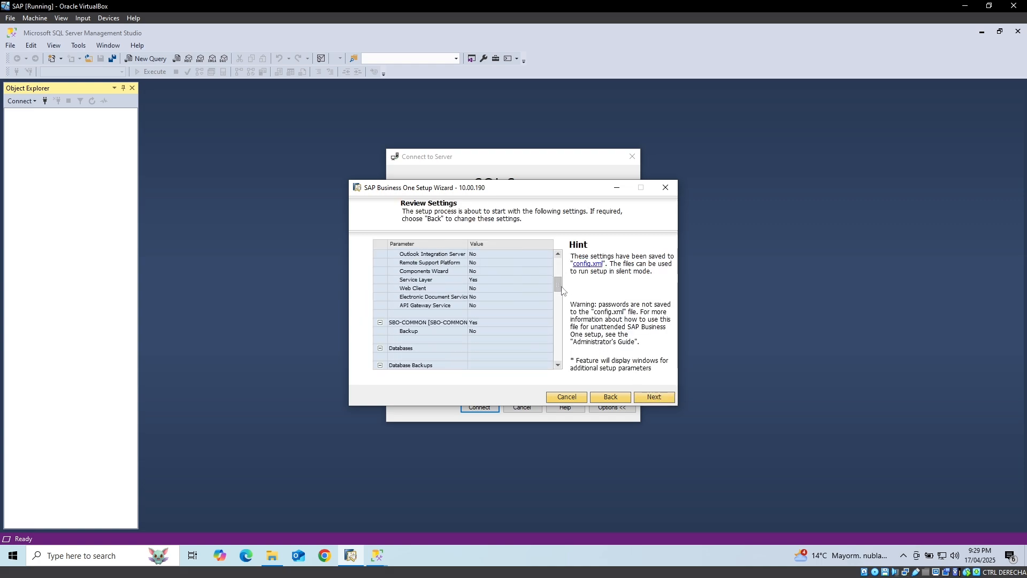
pyautogui.scroll(-3)
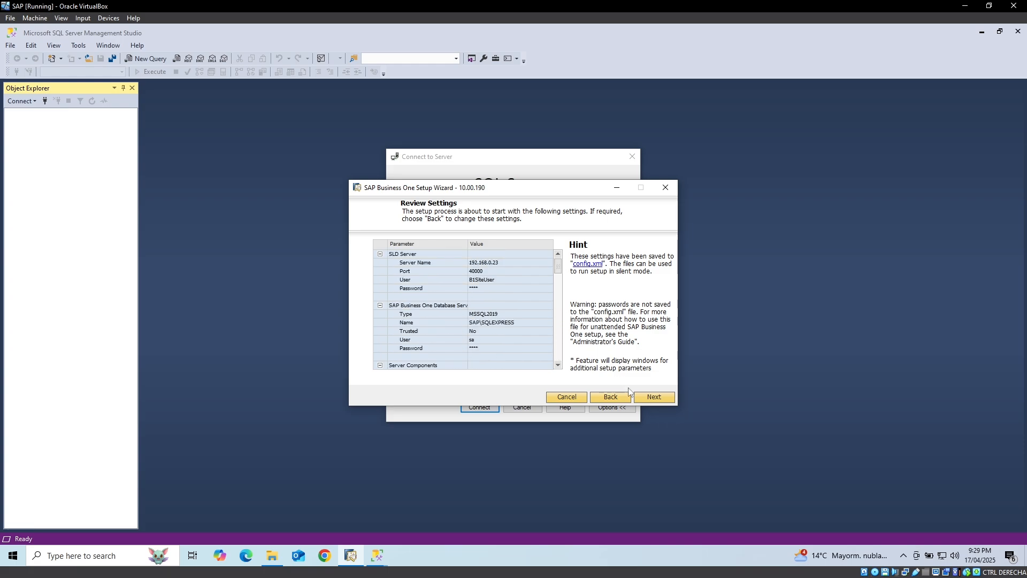
pyautogui.click(653, 396)
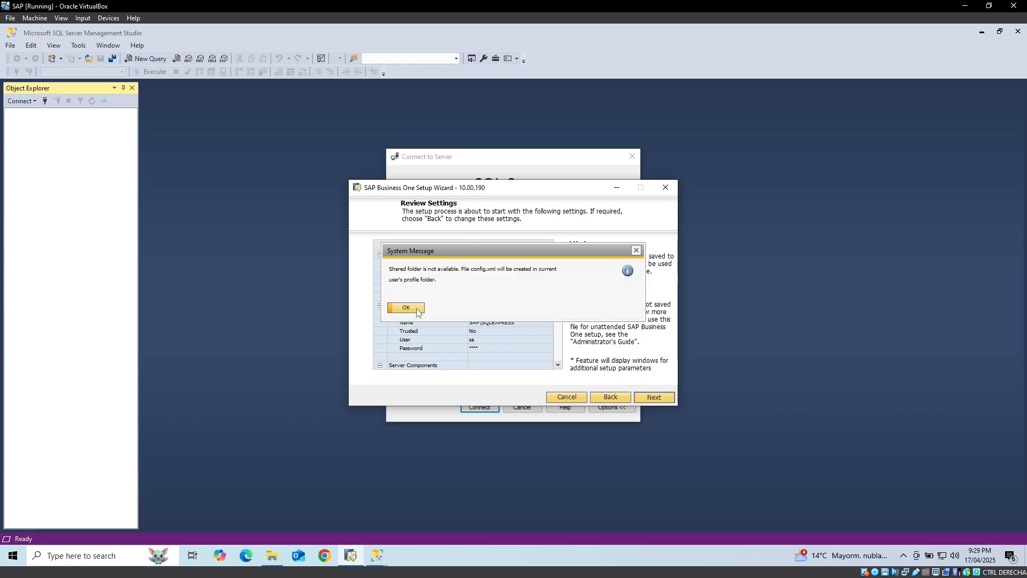
pyautogui.click(405, 307)
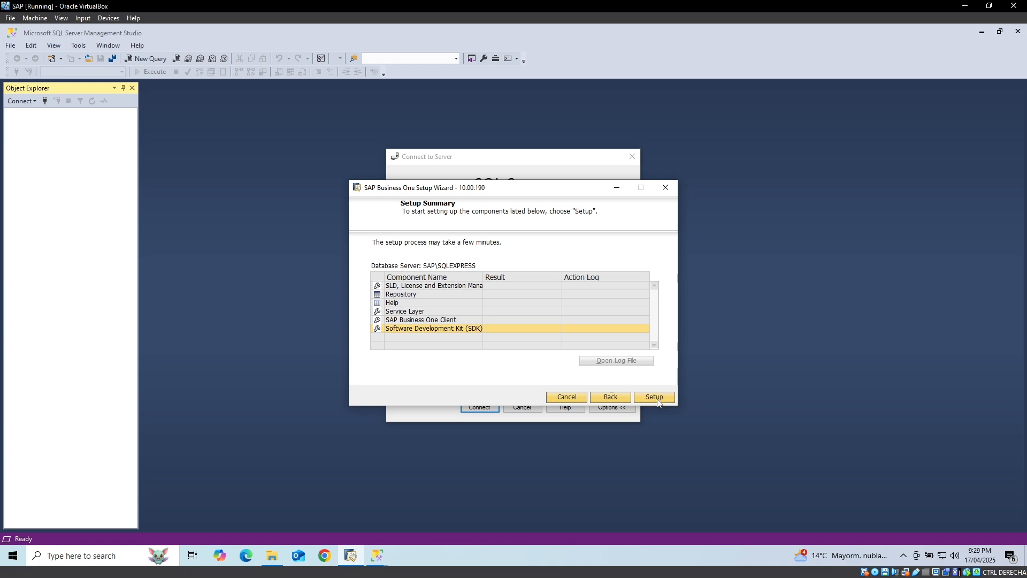
# Install all six components to Installed status and finish the wizard.
pyautogui.click(653, 396)
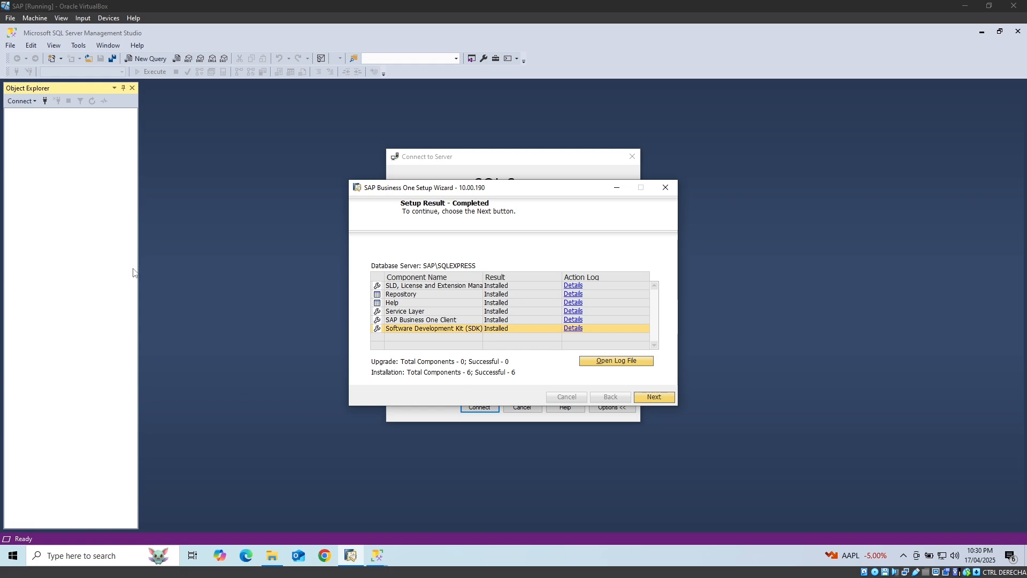
pyautogui.moveTo(620, 328)
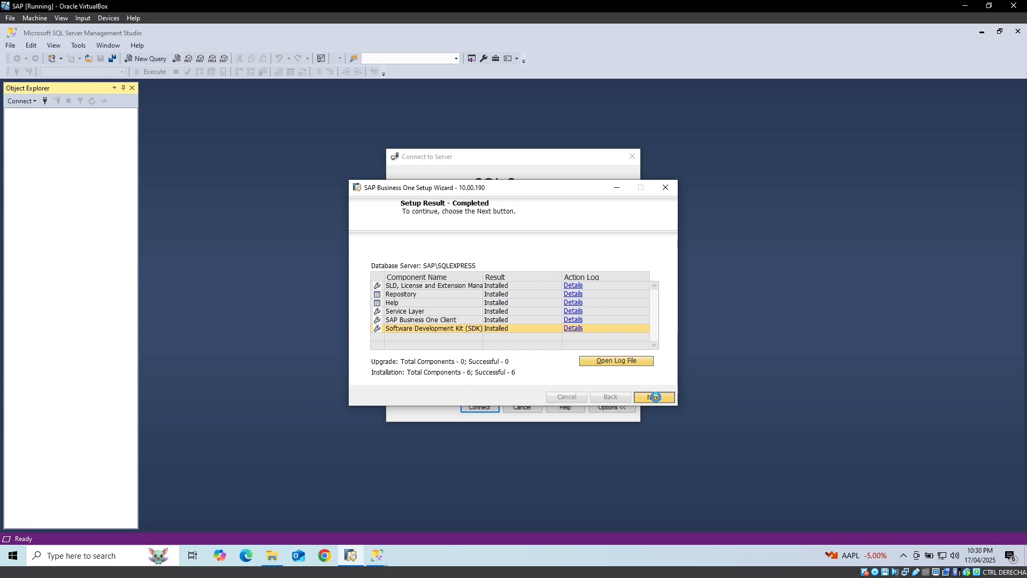
pyautogui.click(653, 397)
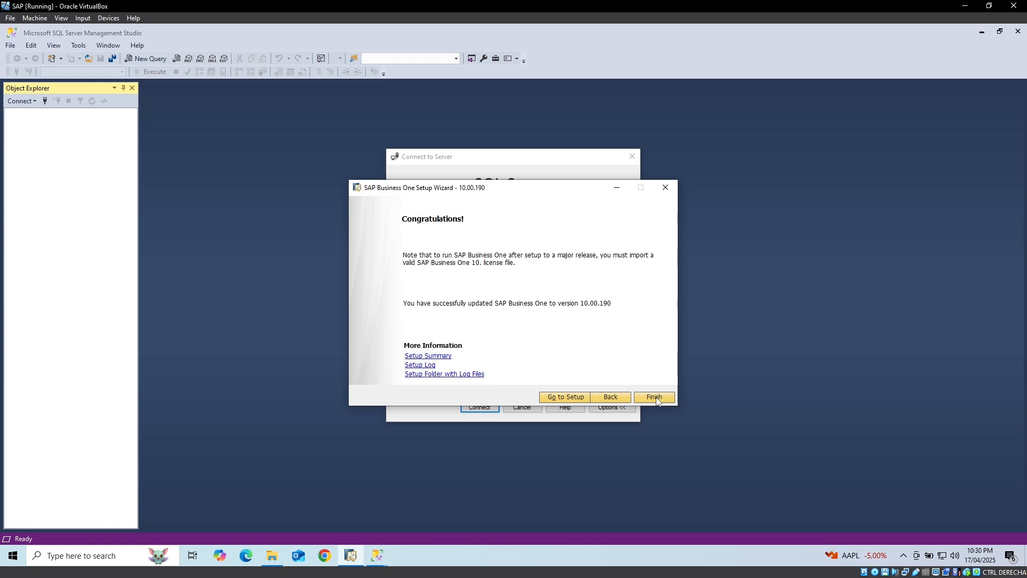
pyautogui.click(654, 397)
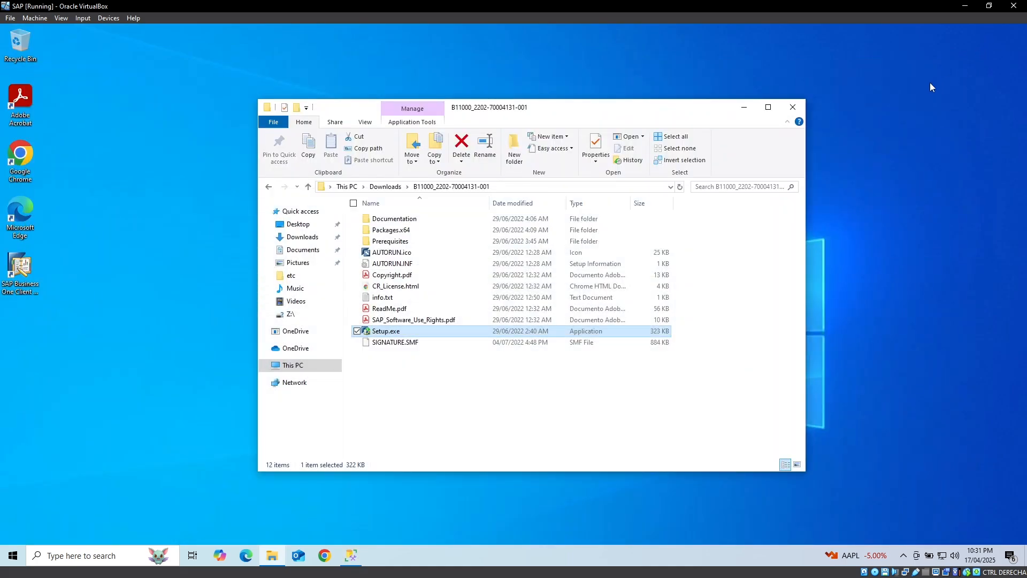
# Close the installer folder and show options for the SAP Business One Client desktop shortcut.
pyautogui.click(791, 107)
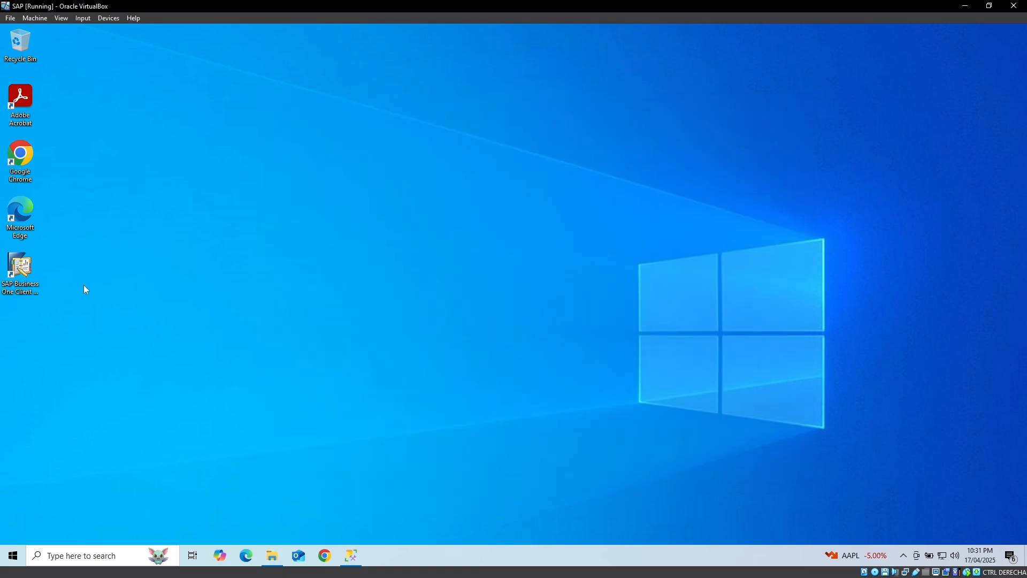
pyautogui.click(19, 269)
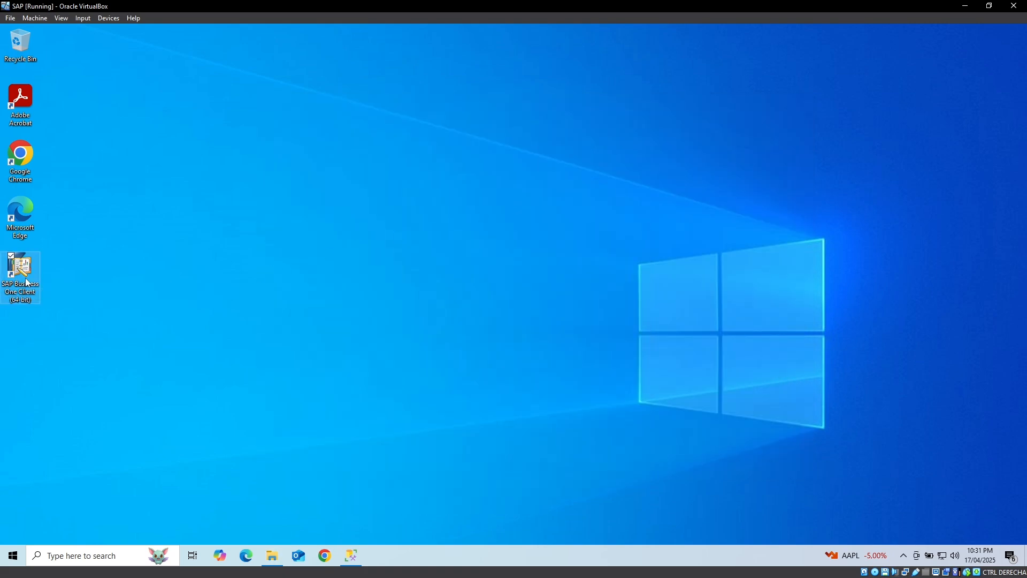
pyautogui.rightClick(20, 275)
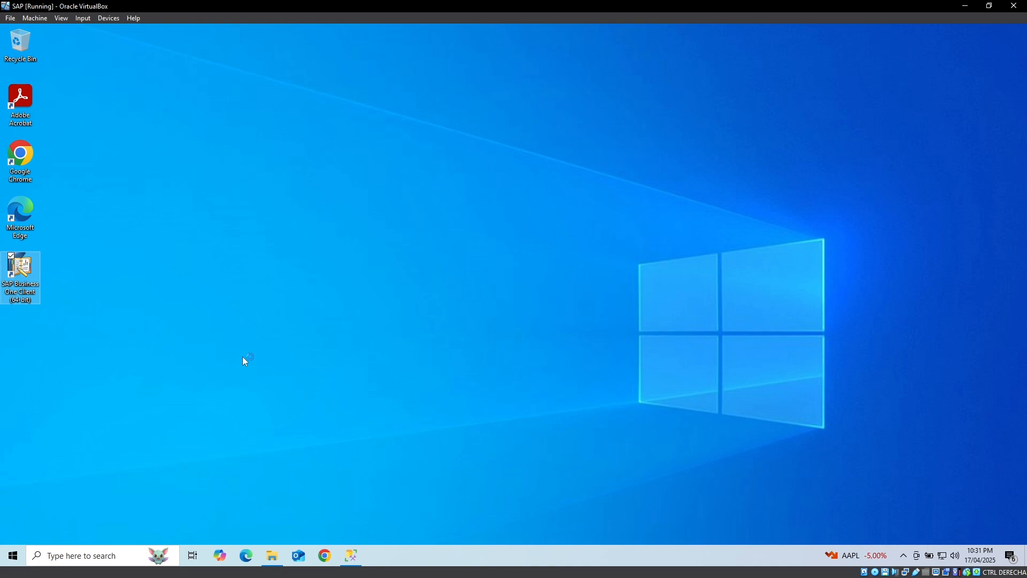
# Launch the SAP Business One client from the desktop and choose Change Company at the login dialog.
pyautogui.doubleClick(20, 275)
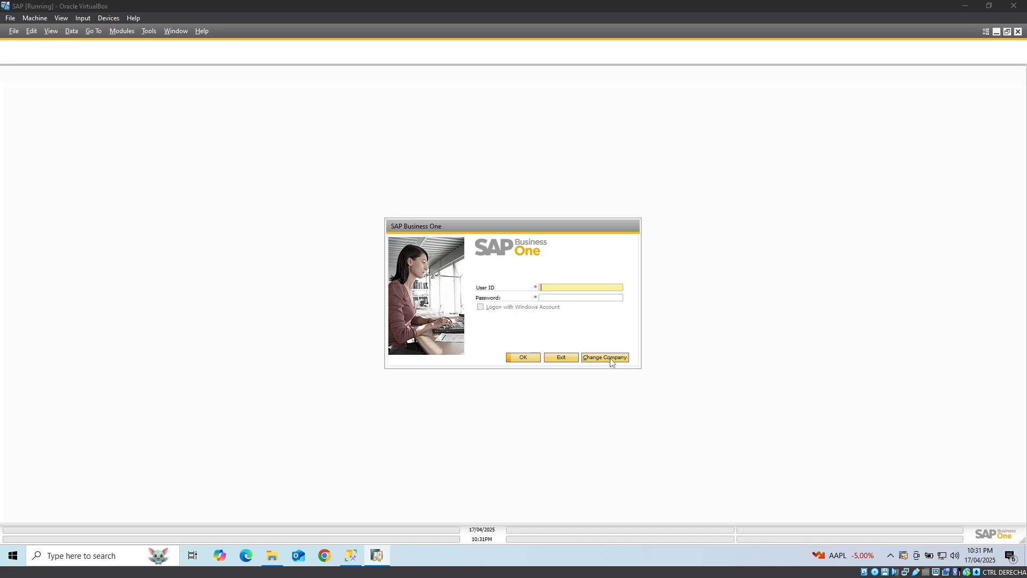
pyautogui.click(603, 358)
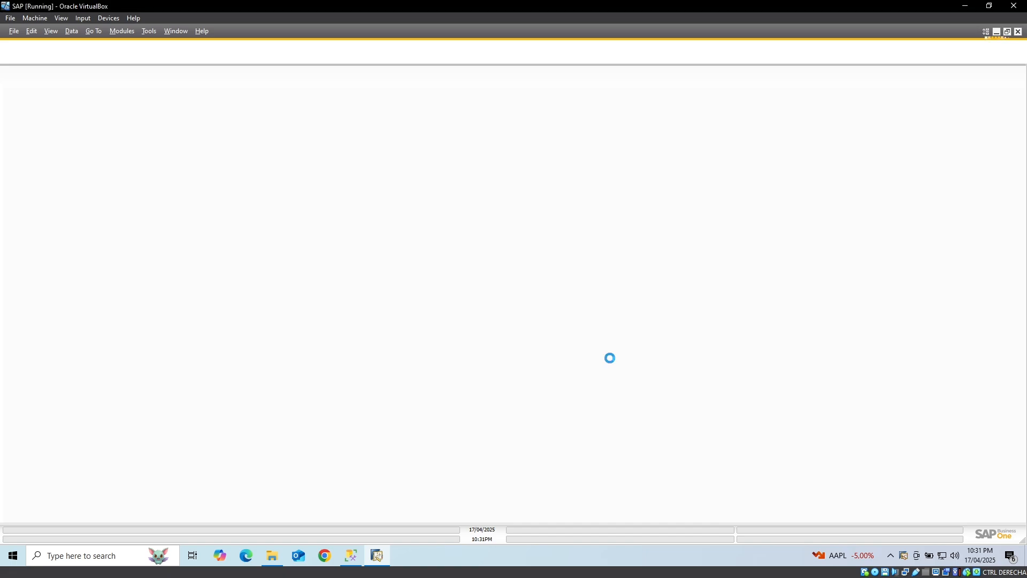